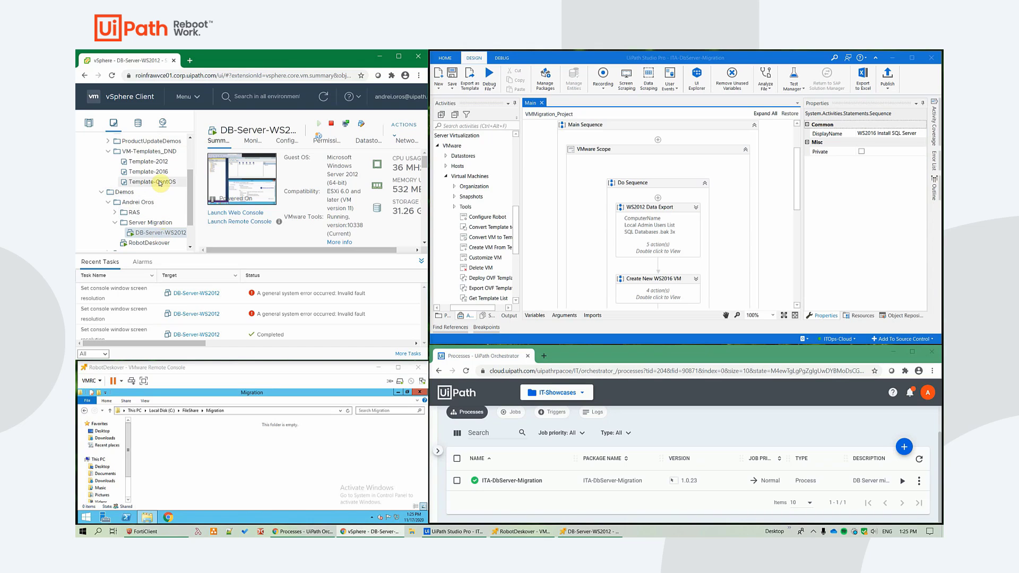
- Show the Template-2016 VM summary under VM-Templates_DND in the vSphere inventory
click(149, 172)
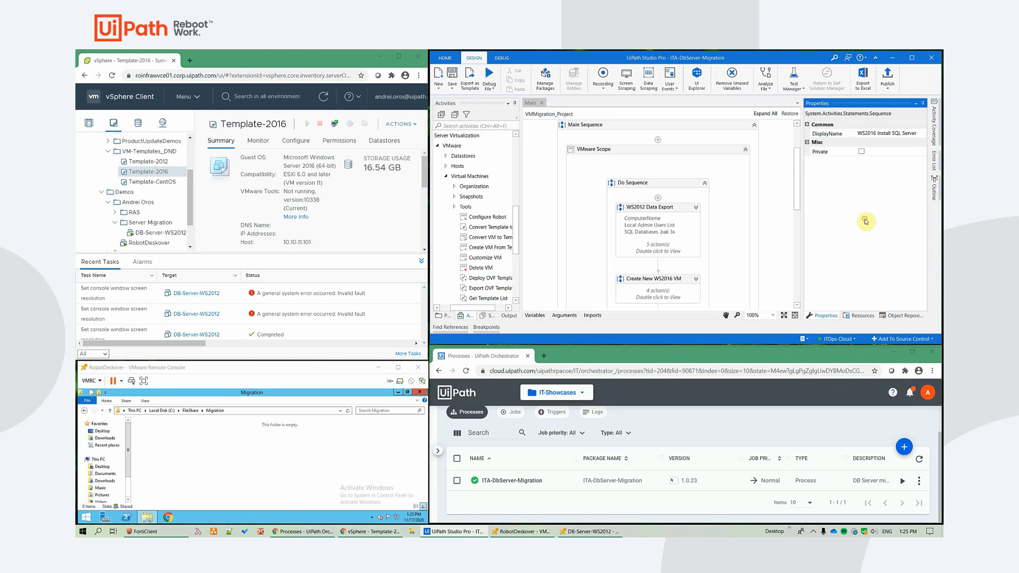
mouse_move(705, 212)
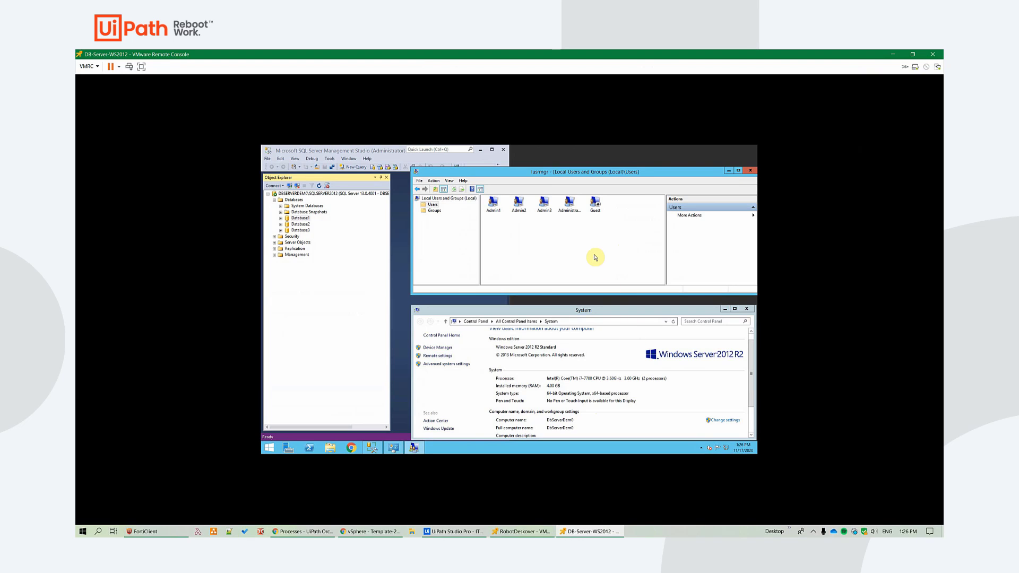
mouse_move(632, 364)
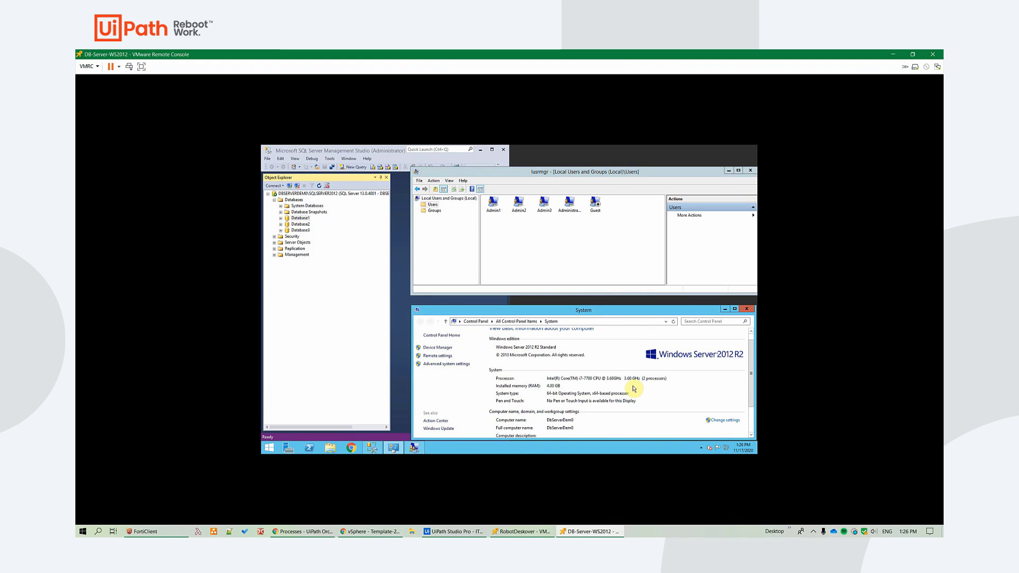
mouse_move(650, 380)
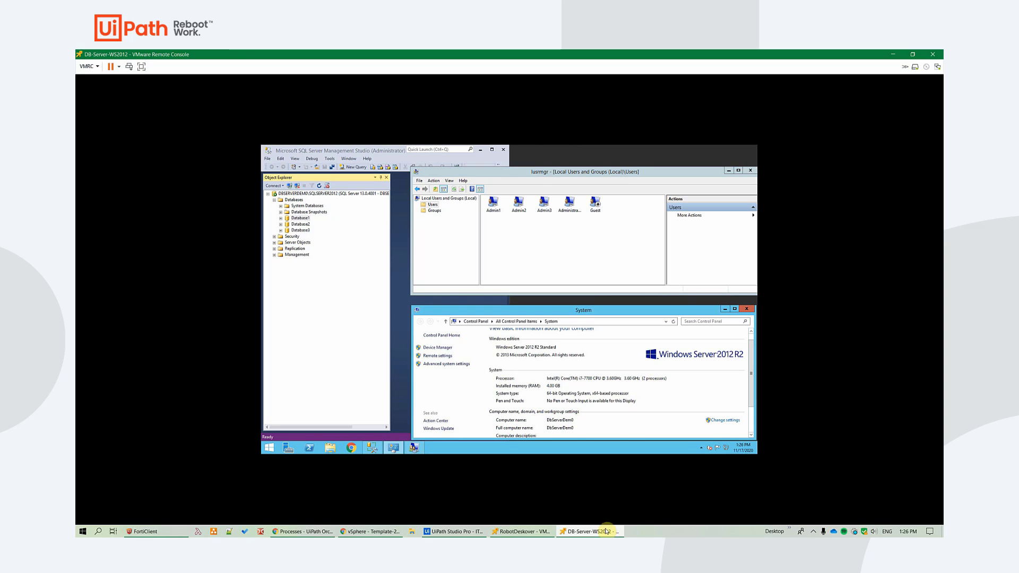
mouse_move(590, 530)
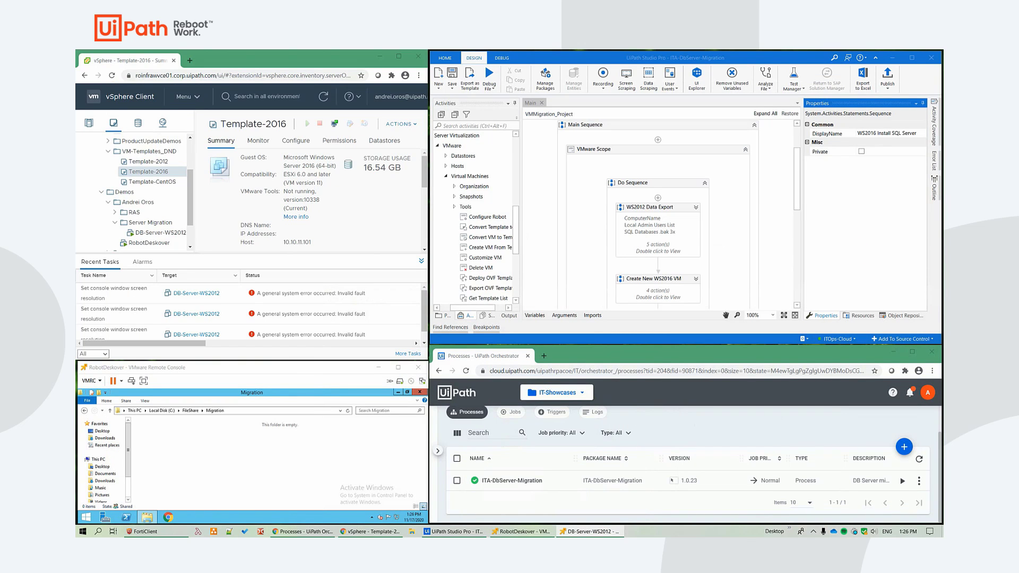
mouse_move(685, 453)
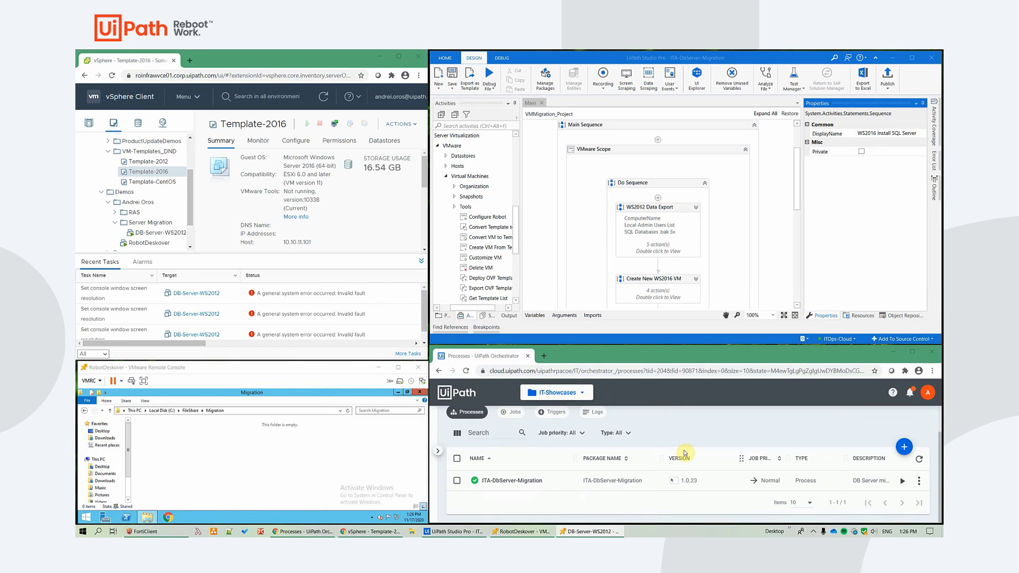
mouse_move(815, 497)
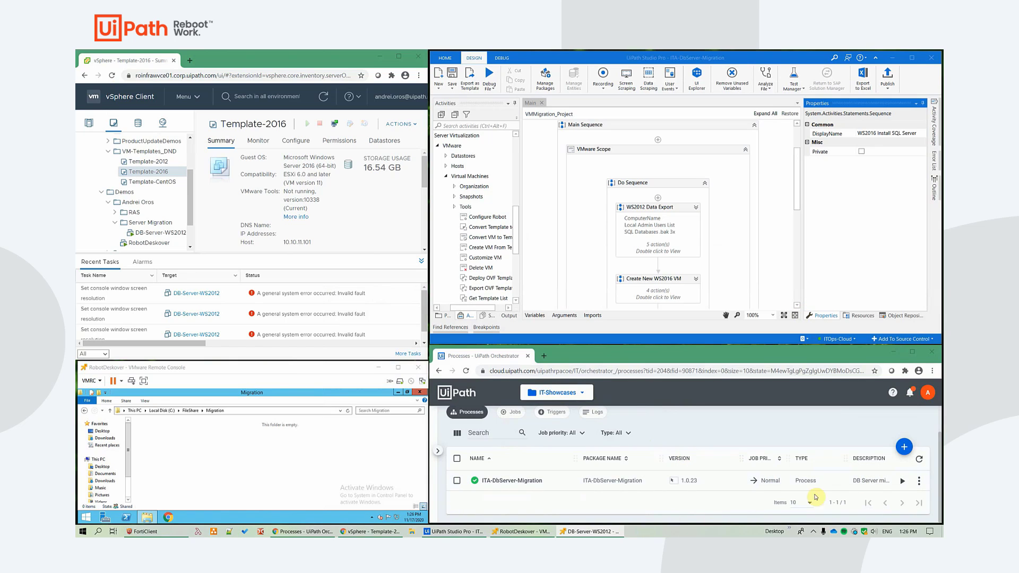
- Start the ITA-DbServer-Migration job and bring up the running job's Logs page
click(903, 481)
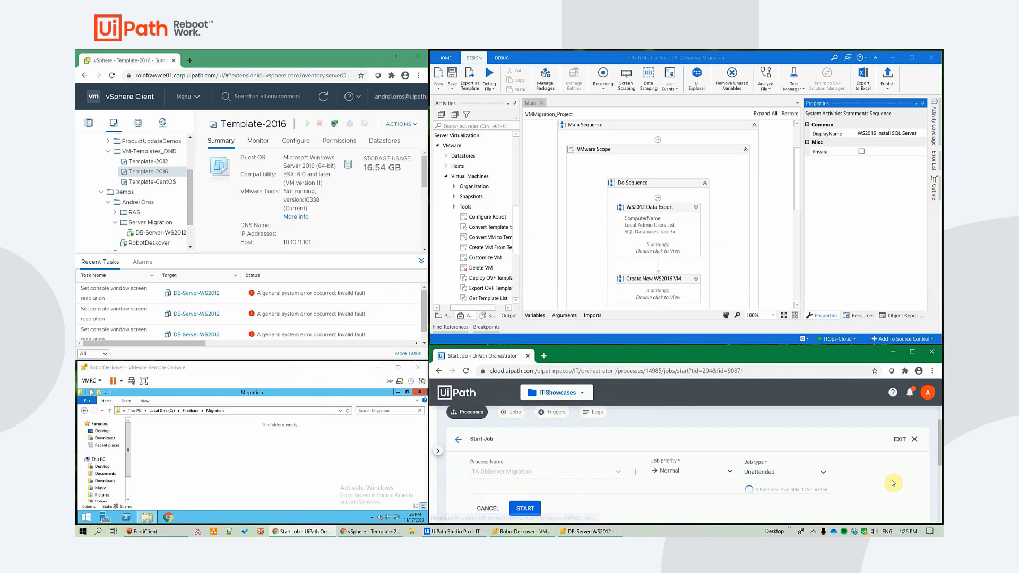
click(524, 509)
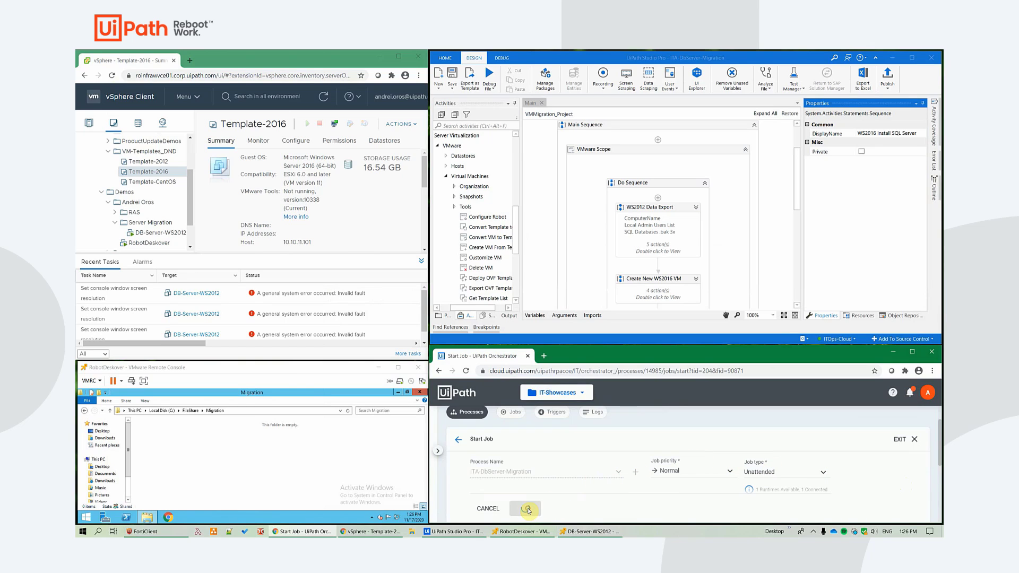
click(526, 509)
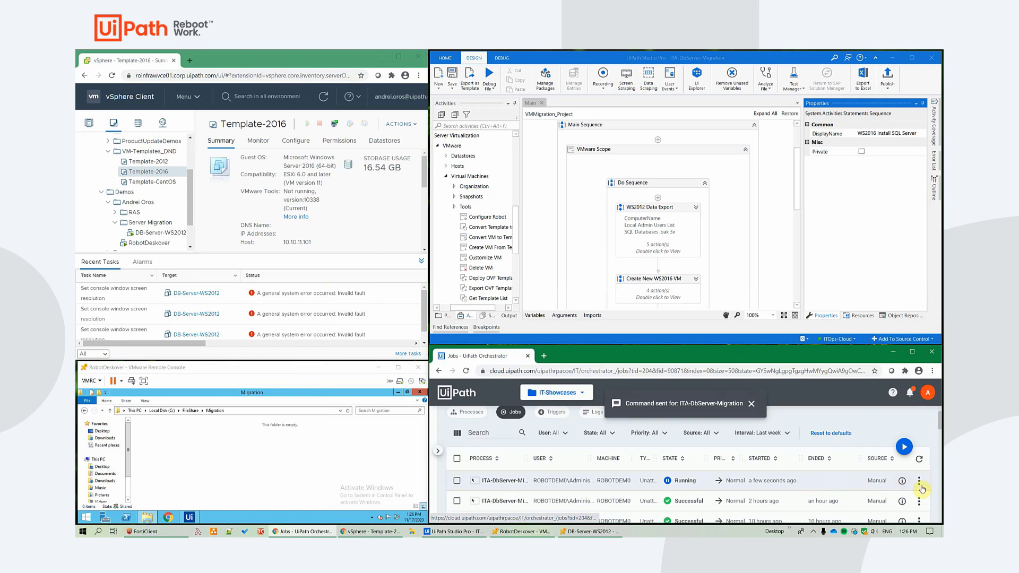
click(901, 480)
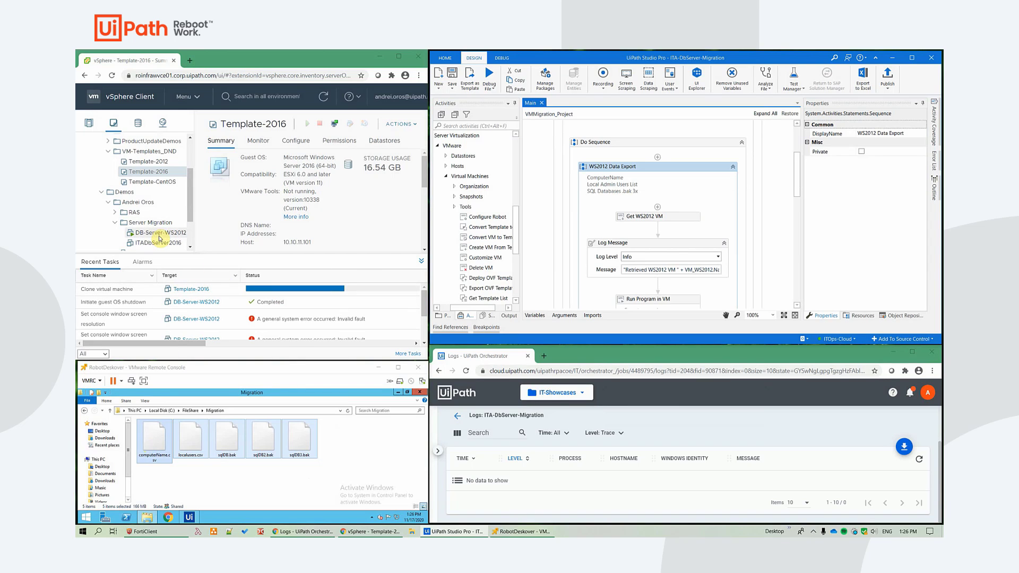
- View the new ITADbServer2016 VM, then inspect the export-data Run Program in VM step
click(156, 242)
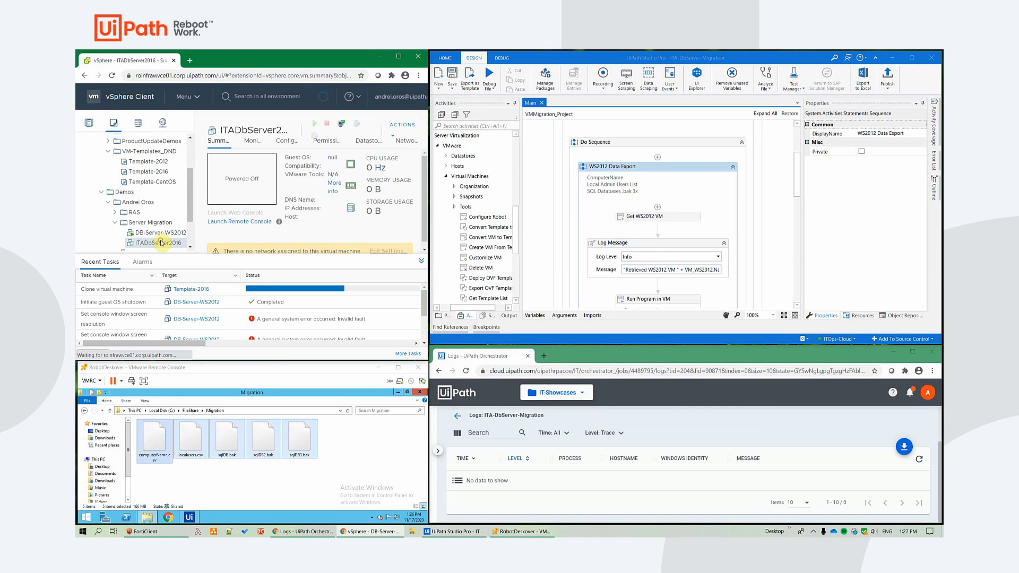
click(162, 242)
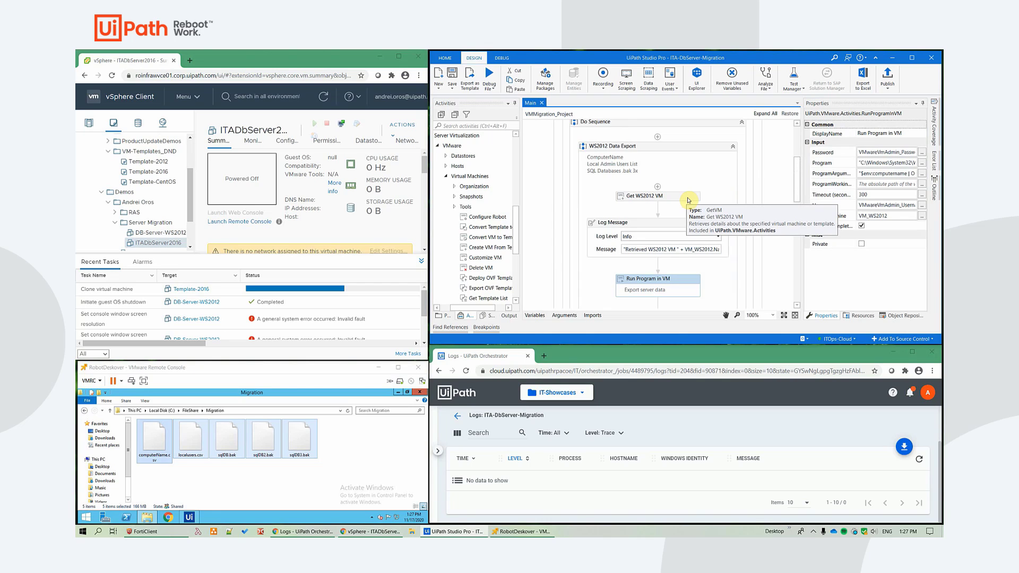
mouse_move(681, 198)
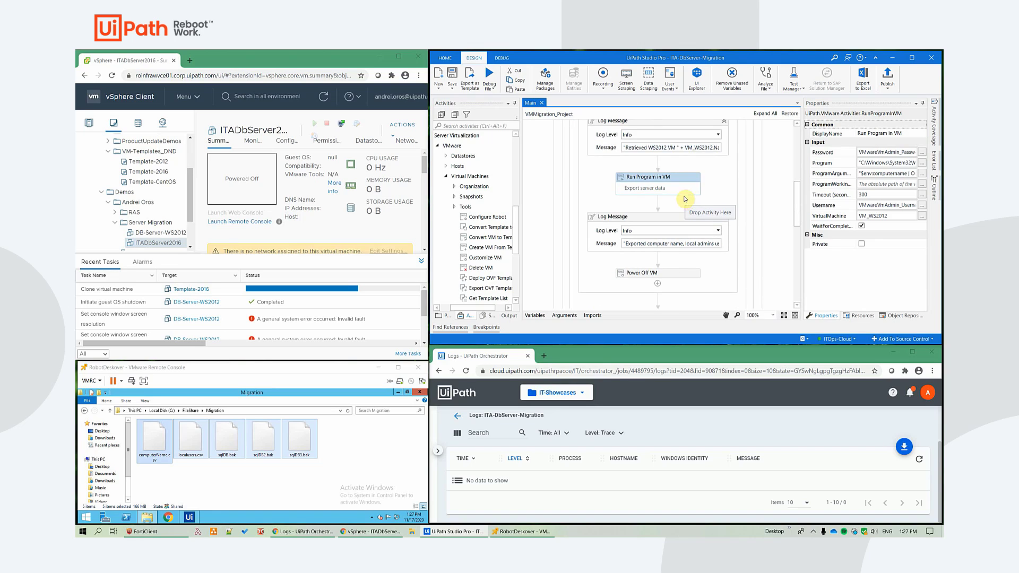
mouse_move(885, 173)
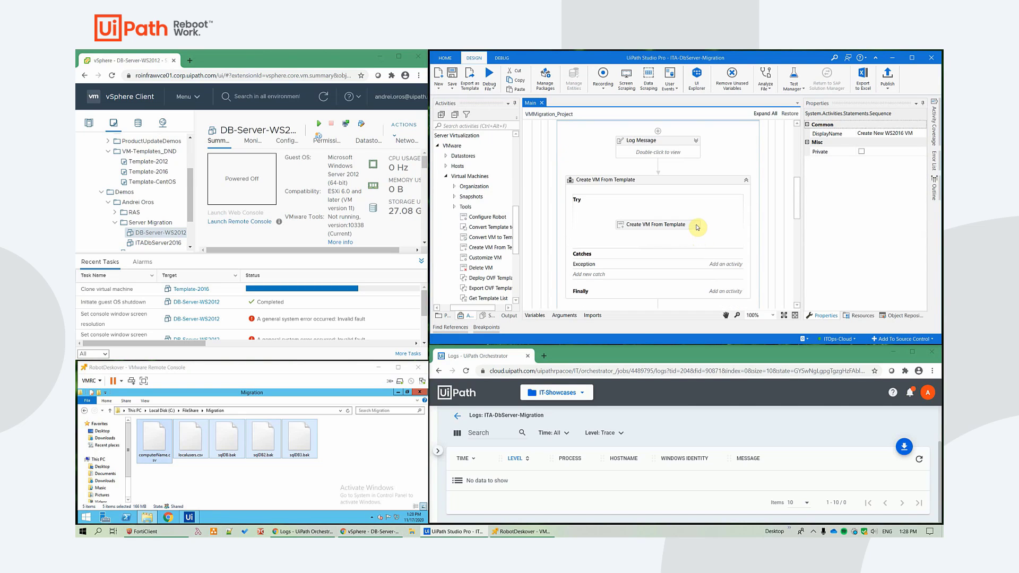
- Select the Create VM From Template activity to review its properties
click(658, 225)
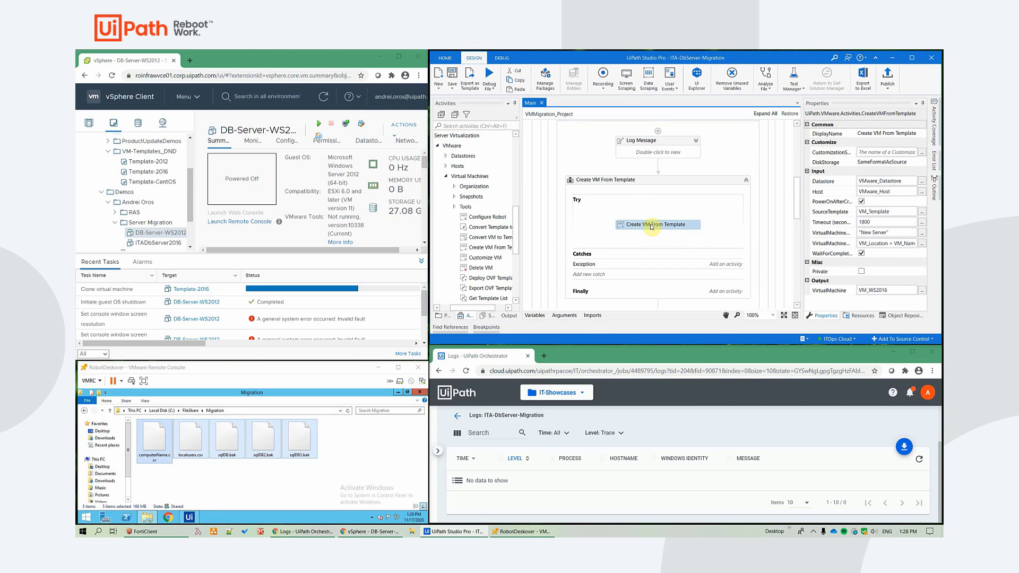
mouse_move(657, 224)
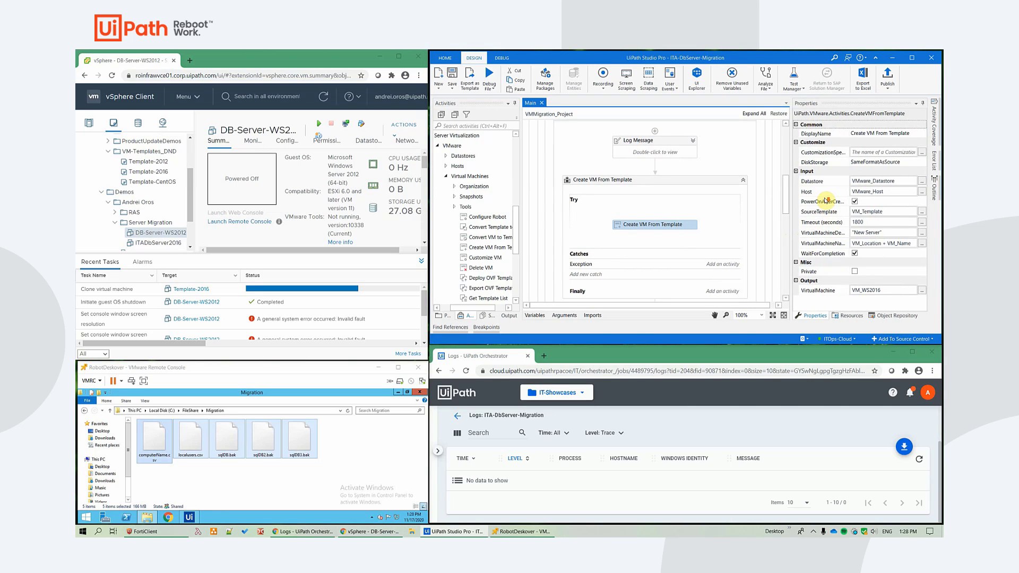
mouse_move(821, 202)
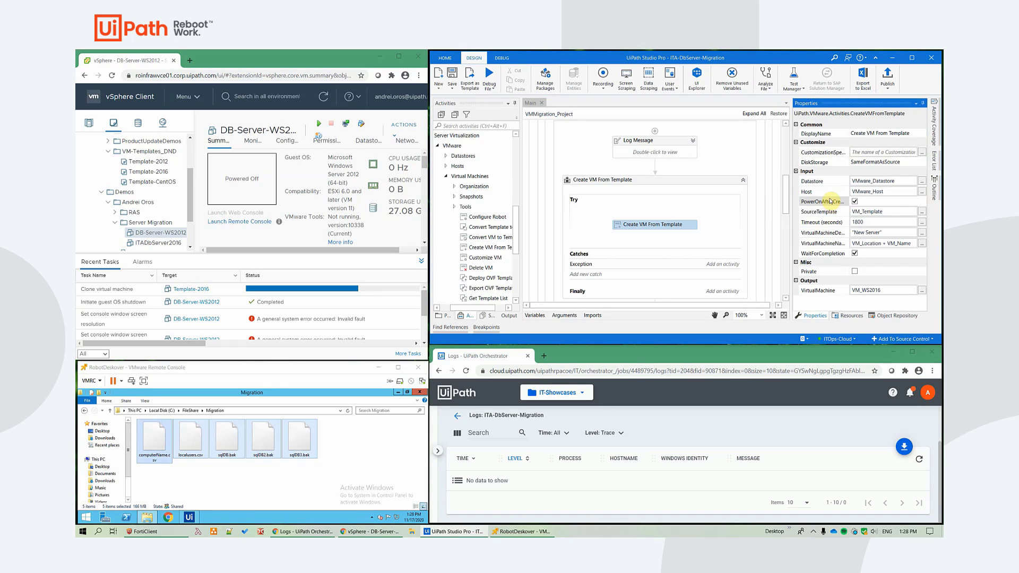
mouse_move(824, 294)
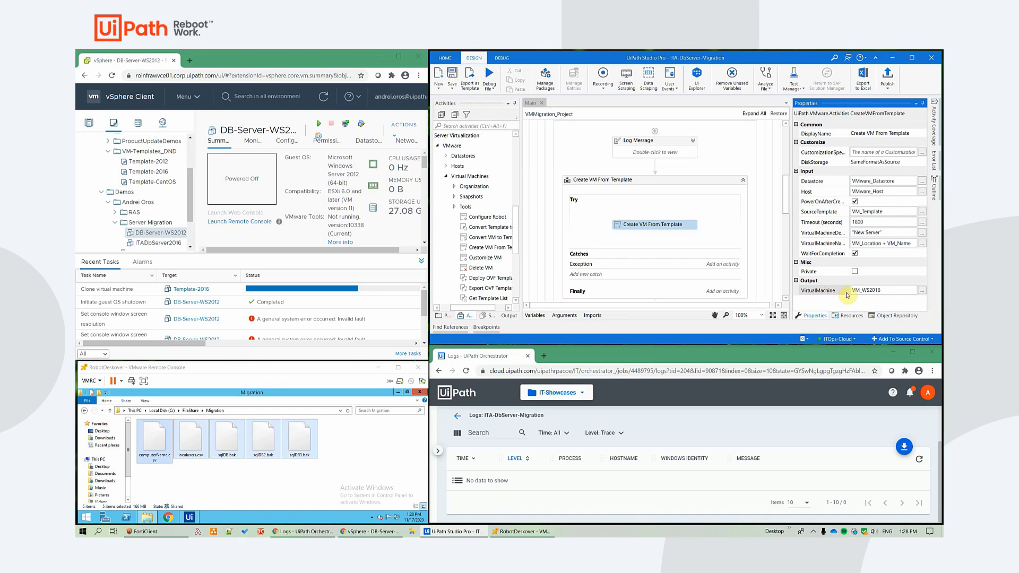
mouse_move(824, 290)
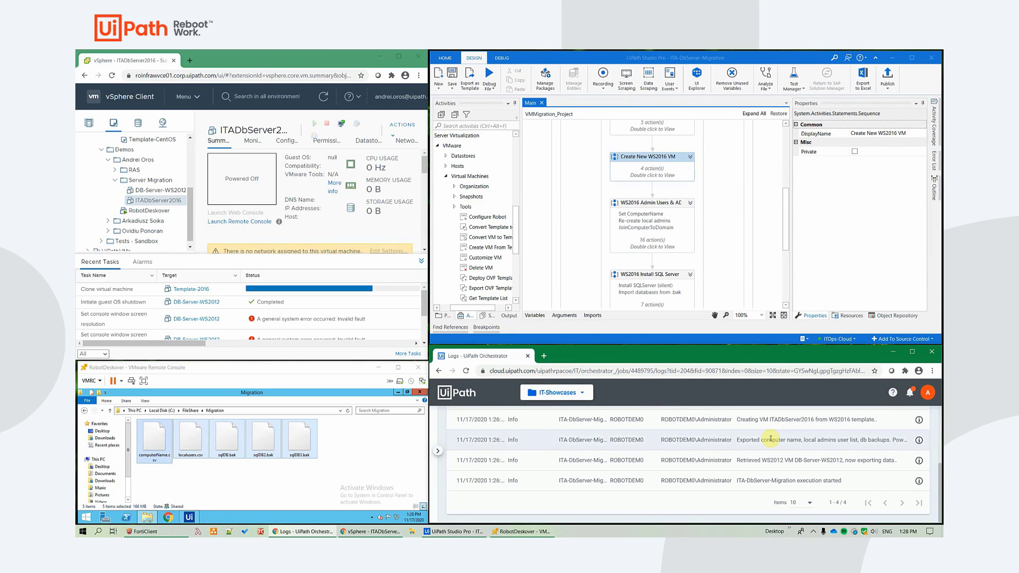
mouse_move(731, 234)
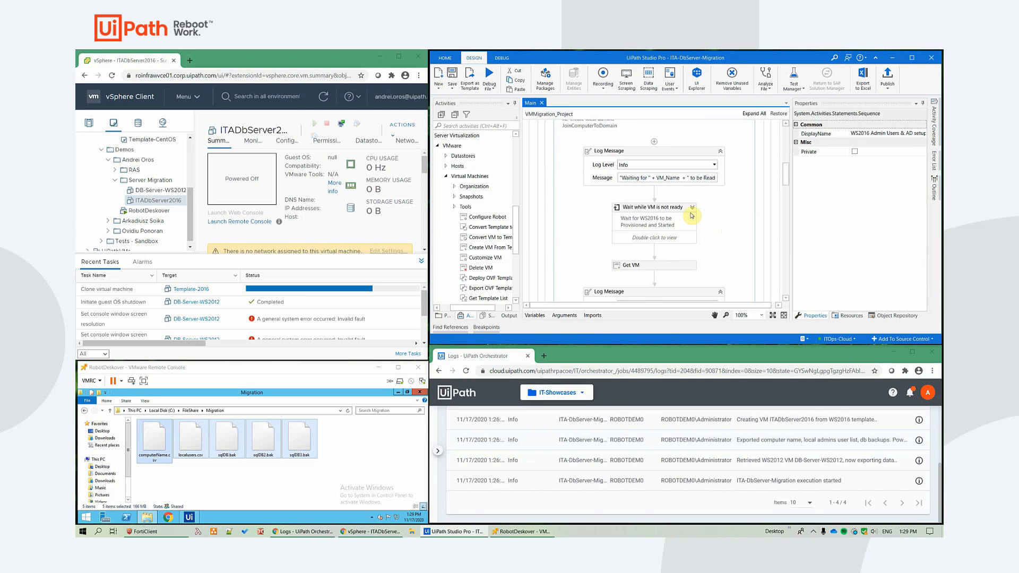
- Expand the 'Wait while VM is not ready' loop to reveal its running-state condition
click(653, 207)
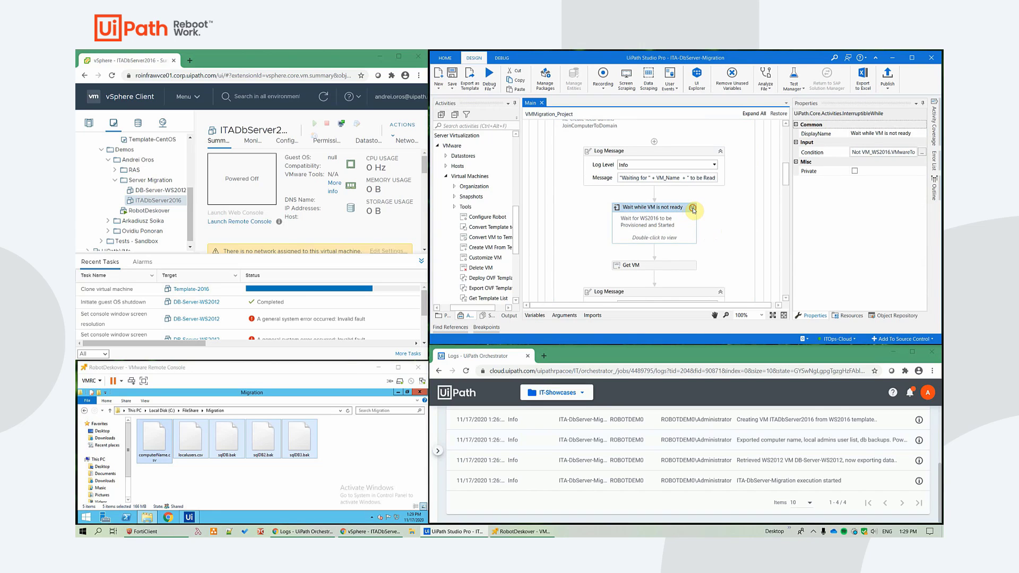
double_click(653, 207)
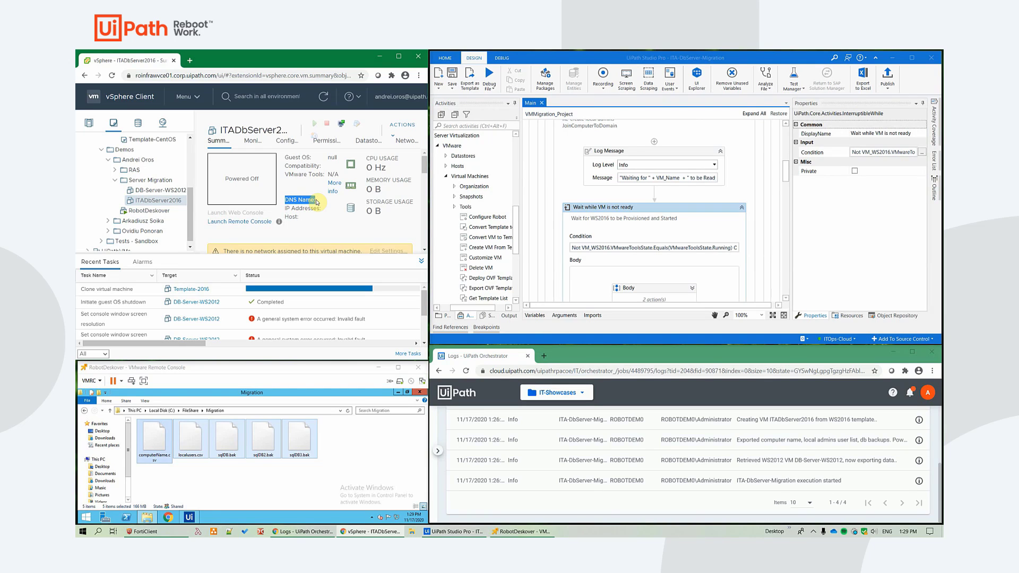
mouse_move(320, 202)
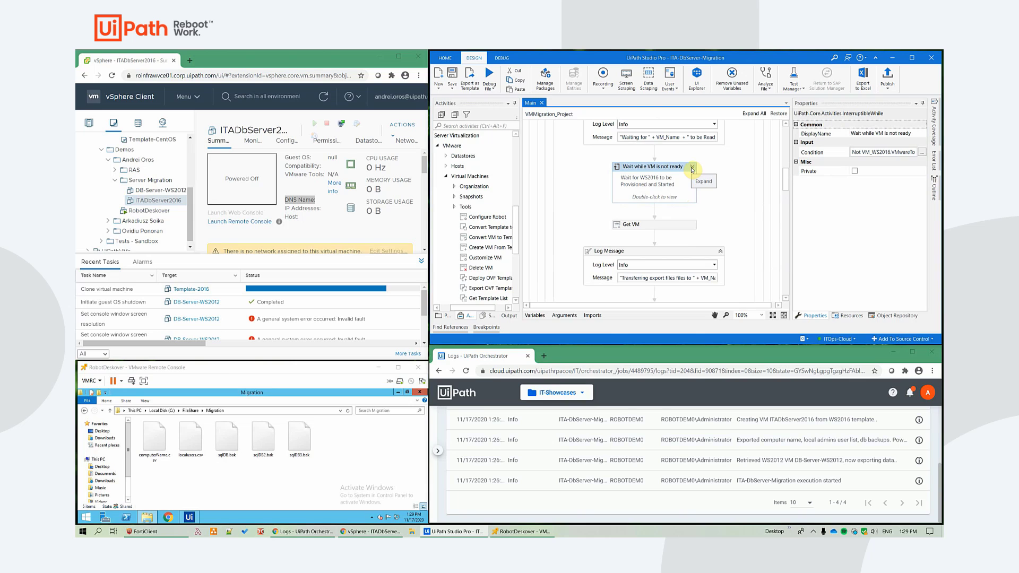
- Scroll through the later WS2016 steps and review the Restart VM activity's properties
scroll(down, 3)
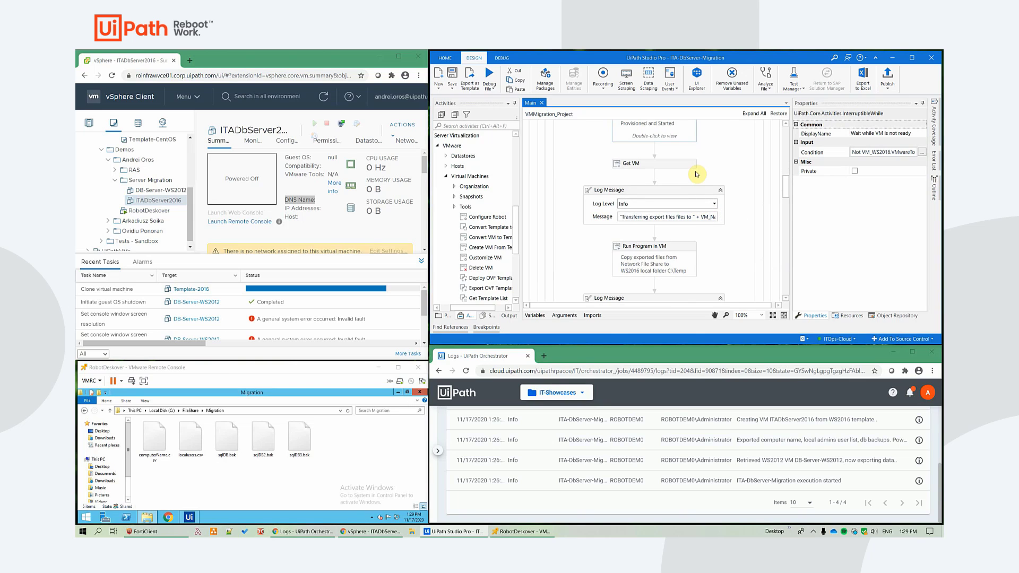
mouse_move(671, 169)
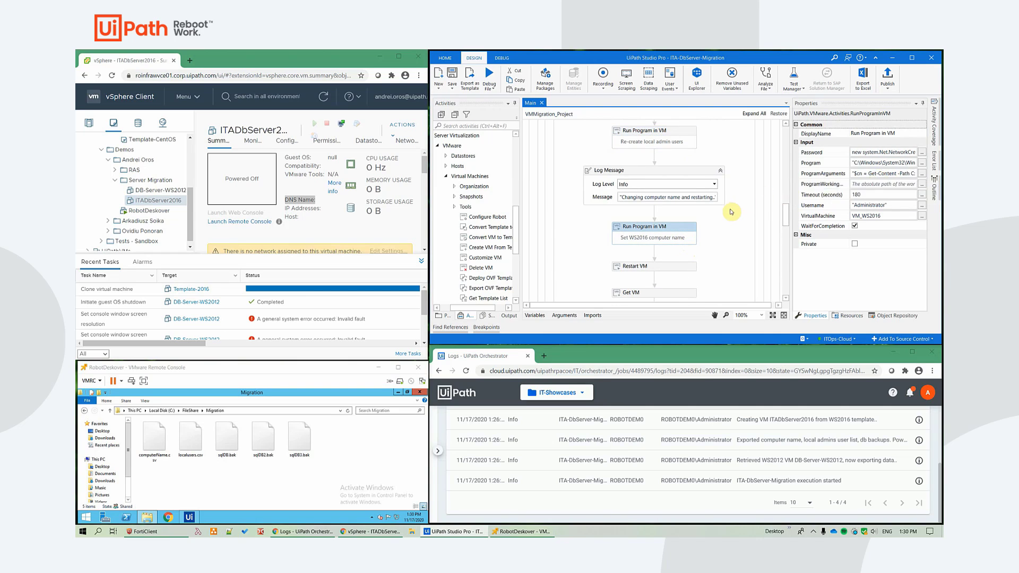
click(655, 225)
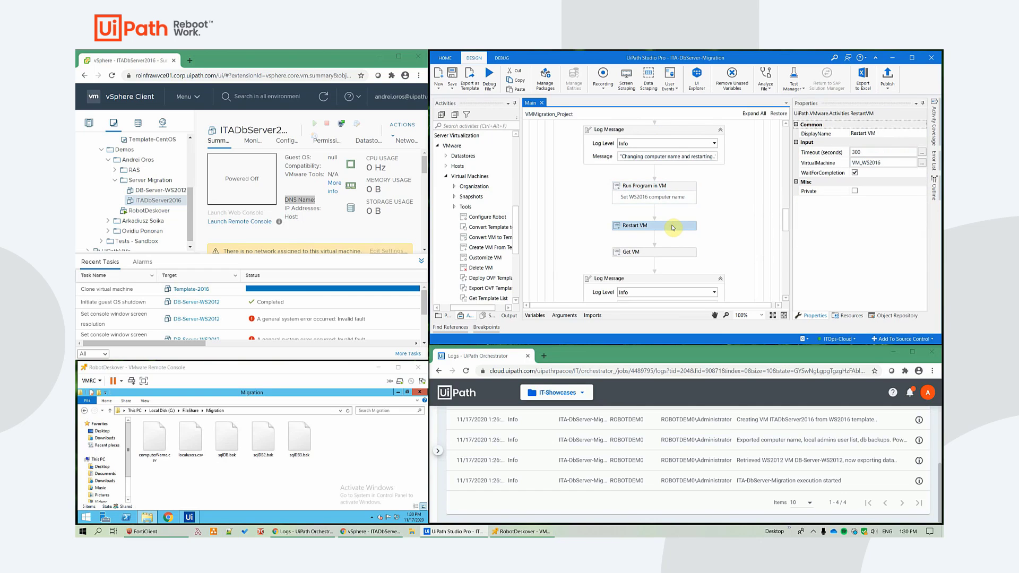
scroll(down, 3)
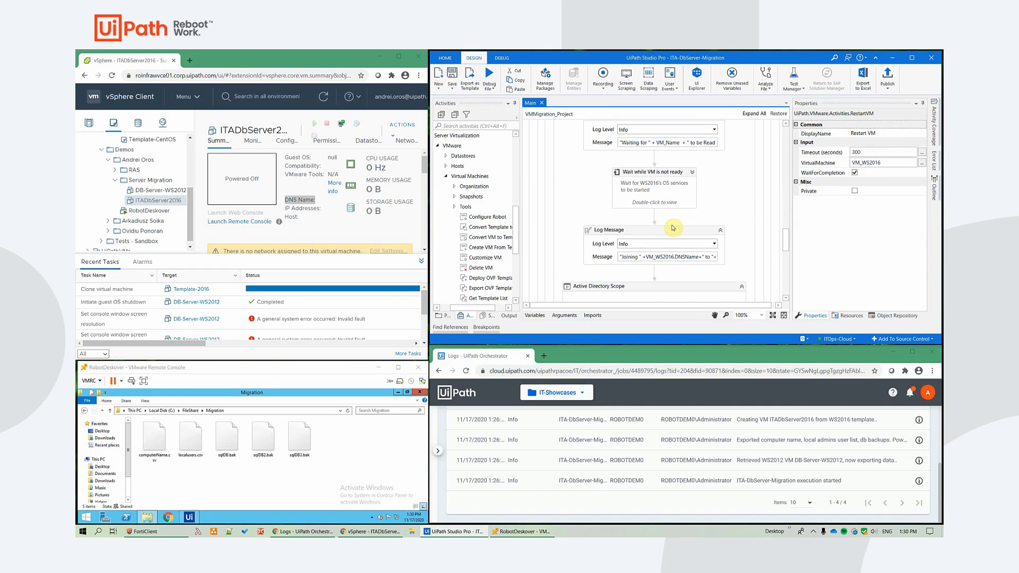
mouse_move(682, 207)
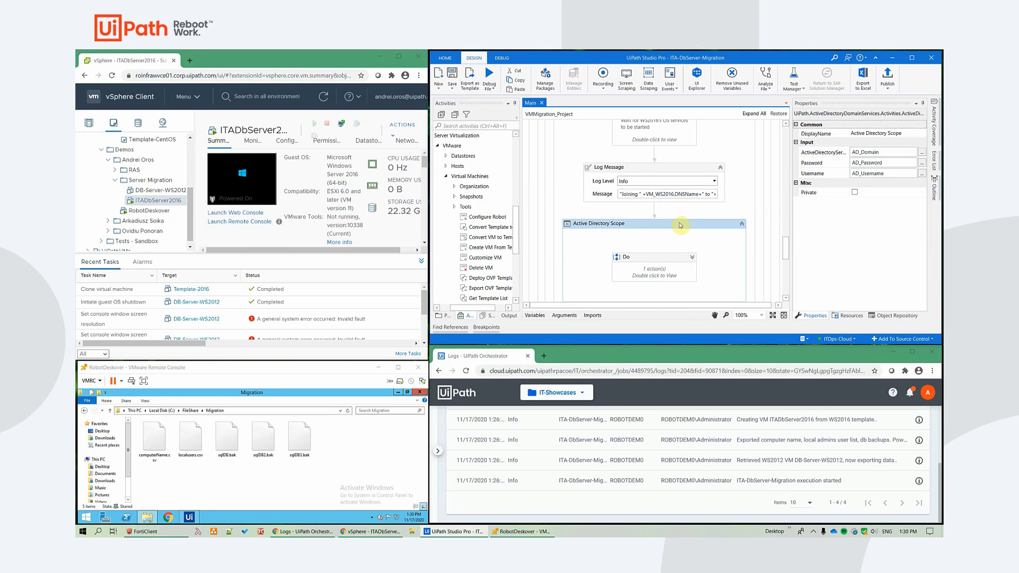
mouse_move(673, 229)
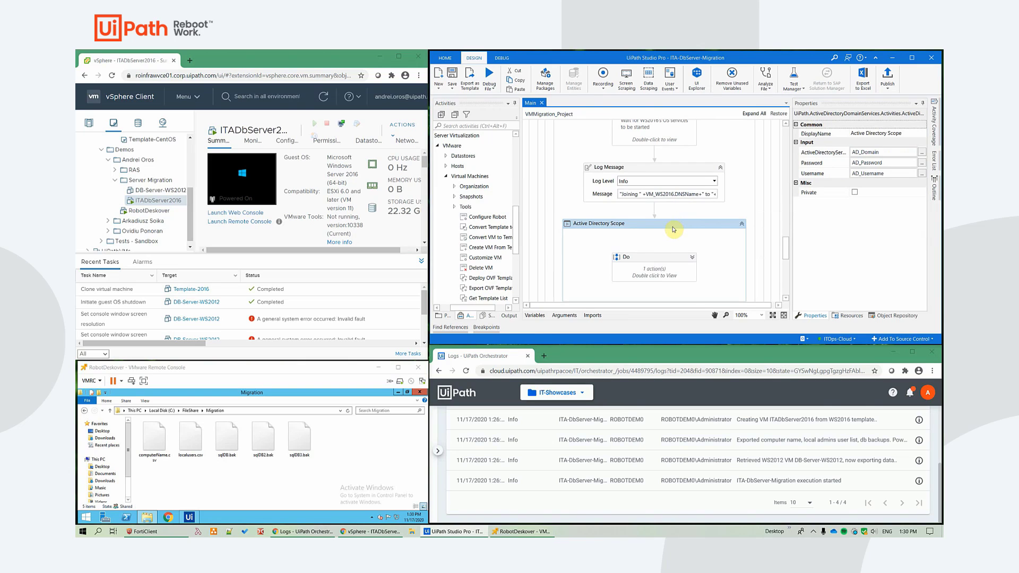
mouse_move(657, 242)
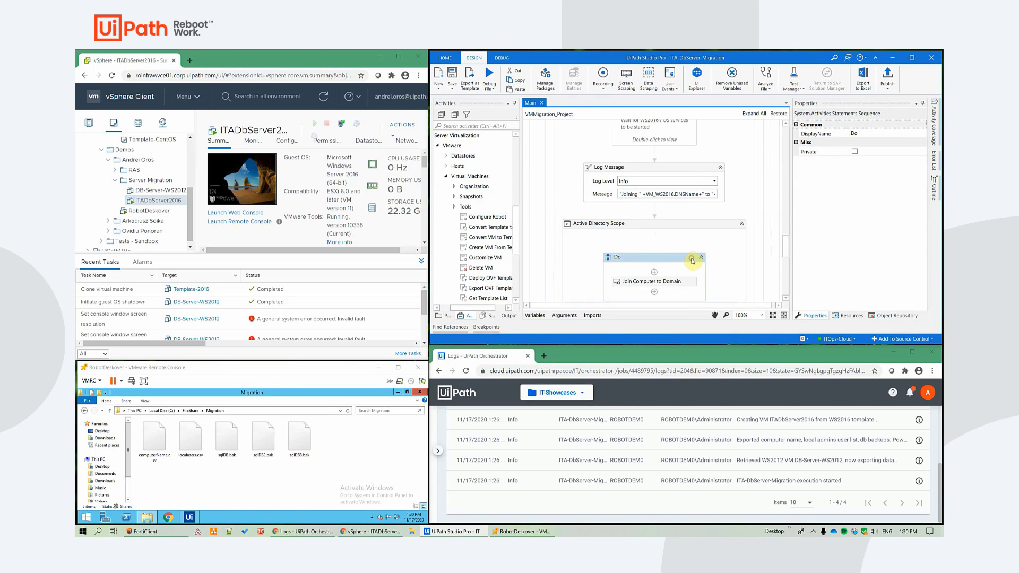
- Select the Join Computer to Domain activity inside Active Directory Scope to view its settings
click(653, 242)
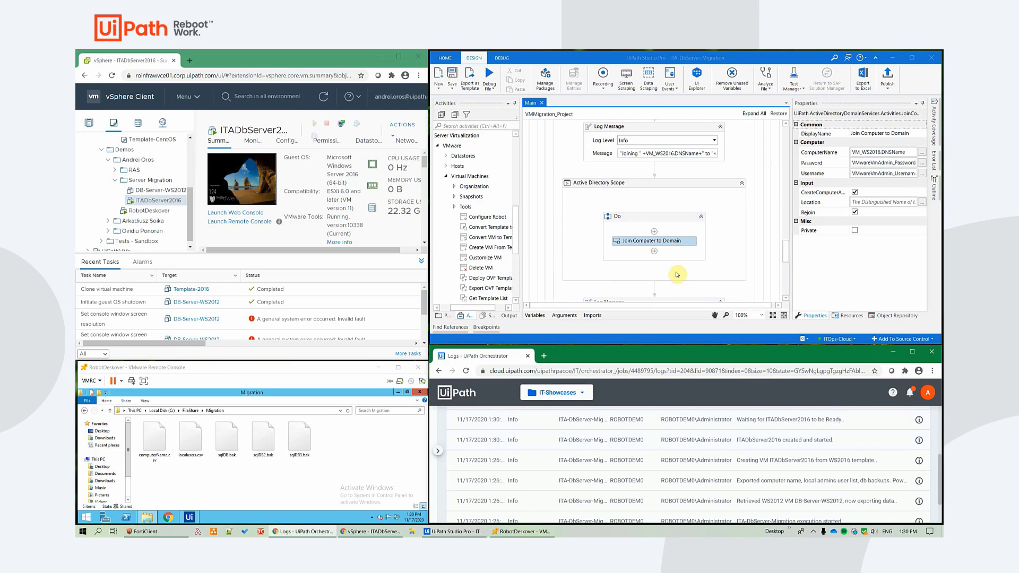
mouse_move(851, 426)
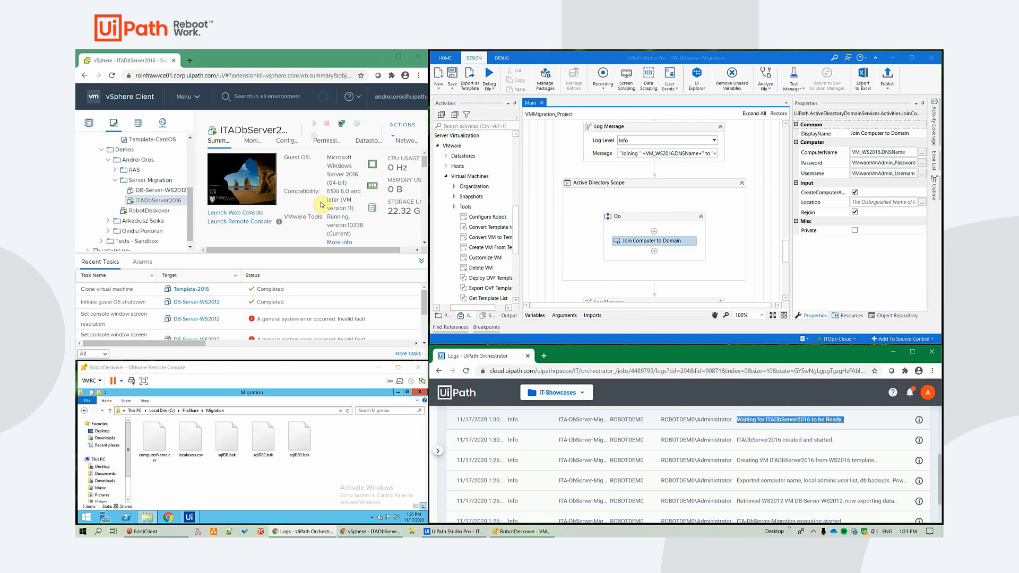
- Mark the Waiting for ITADbServer2016 entry and refresh the job log
click(341, 97)
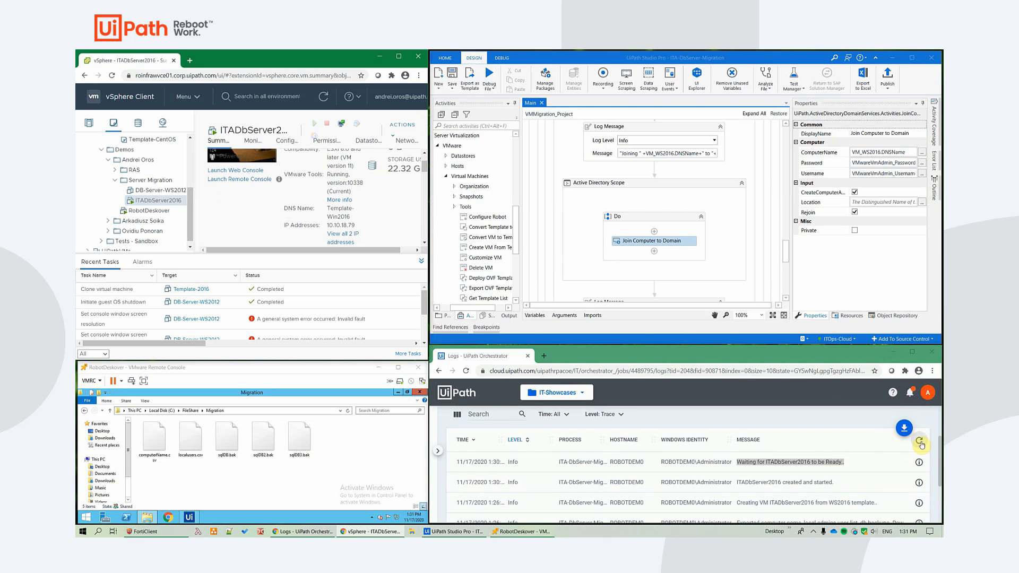
mouse_move(904, 429)
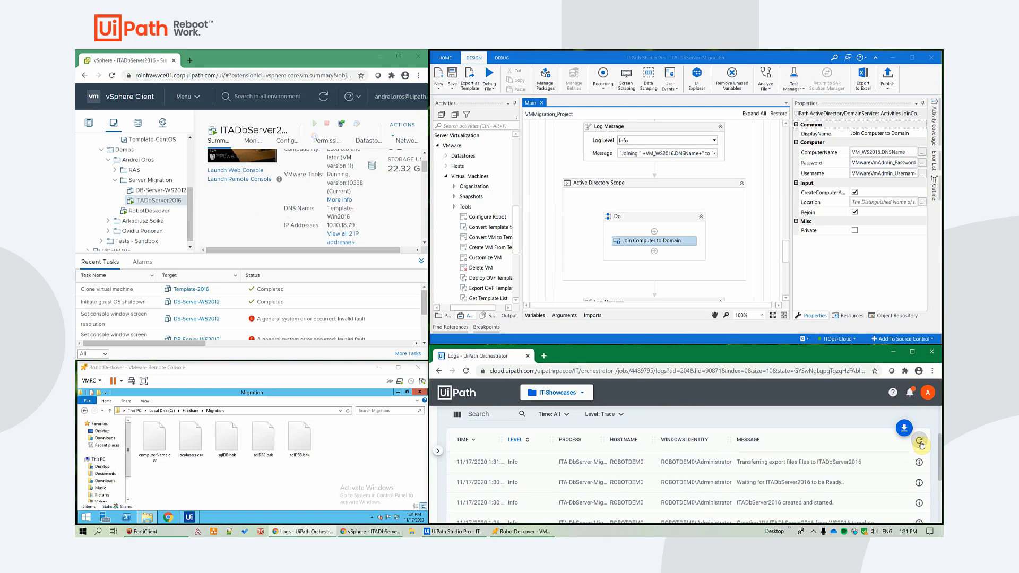
double_click(797, 462)
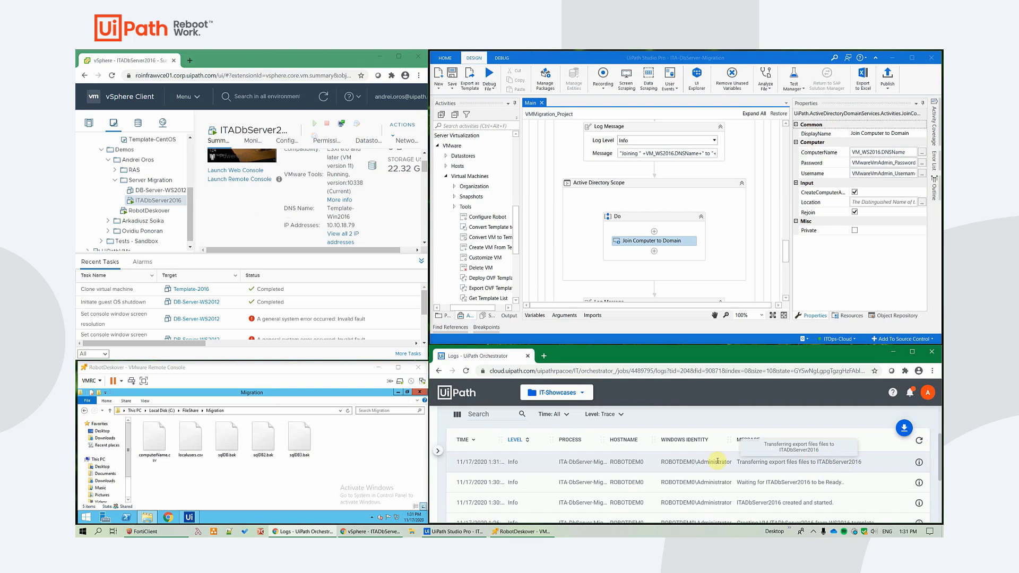
- Focus the Remote Console window and select the sqlDB3.bak backup file
click(299, 435)
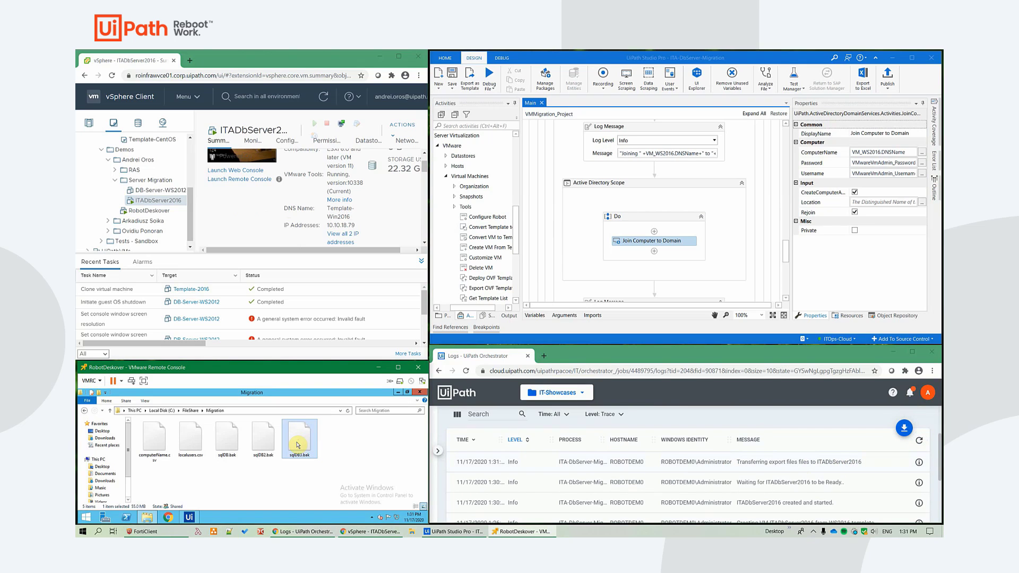
click(228, 435)
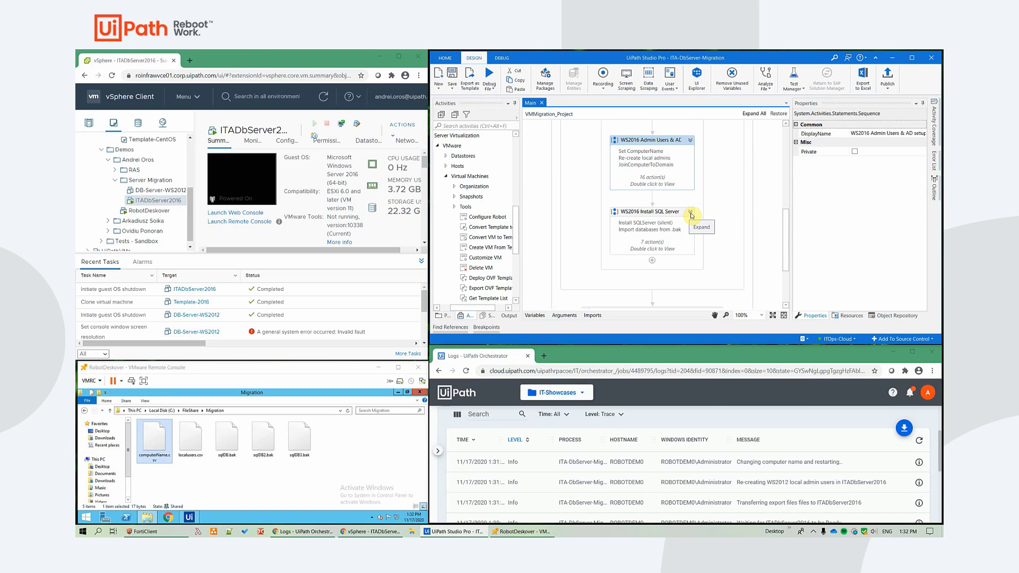
- Review the silent SQL Server install step and the Import 3x SQL .bak backups sequence
click(647, 211)
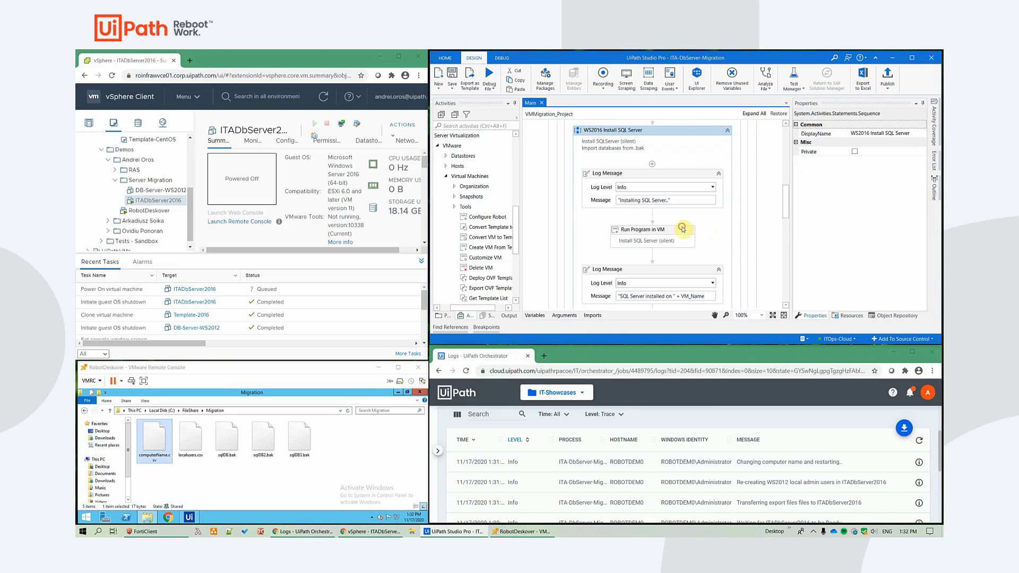
click(649, 229)
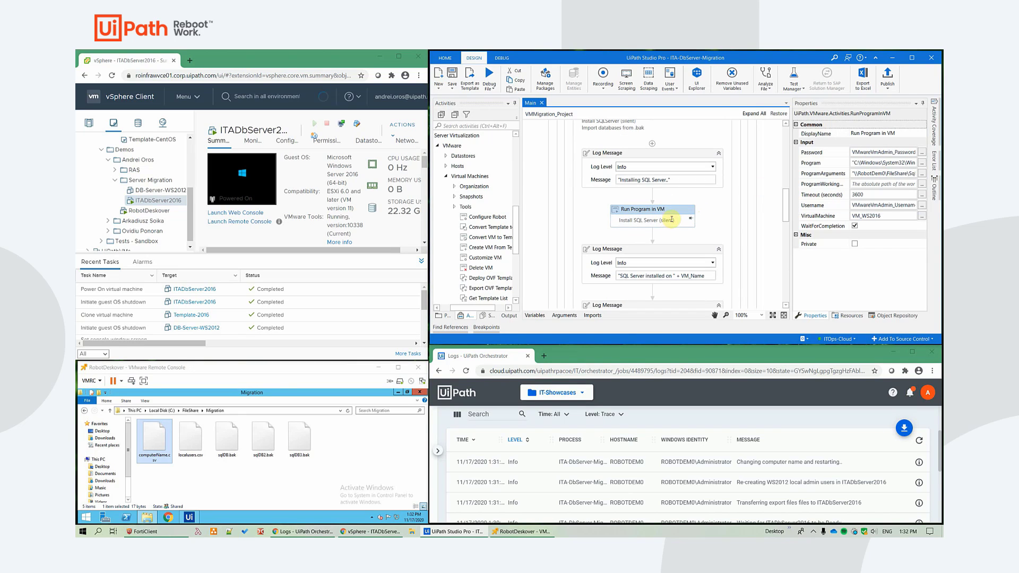
mouse_move(677, 215)
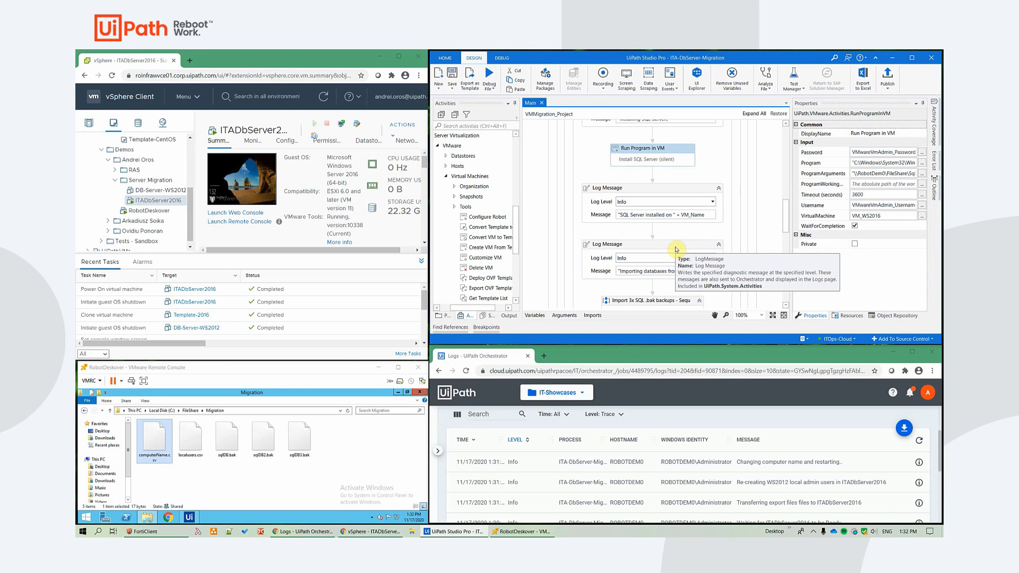
scroll(down, 3)
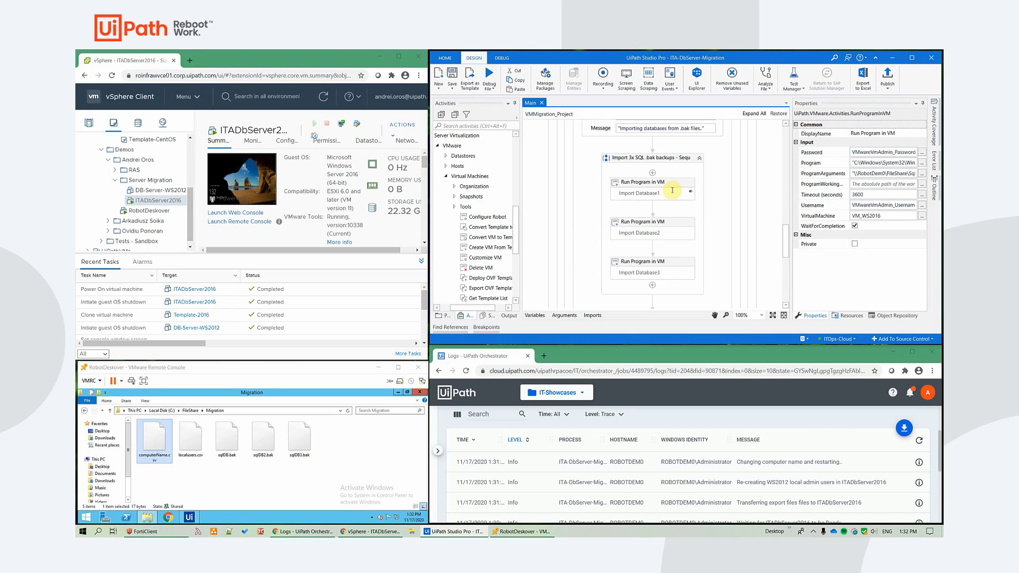
mouse_move(911, 459)
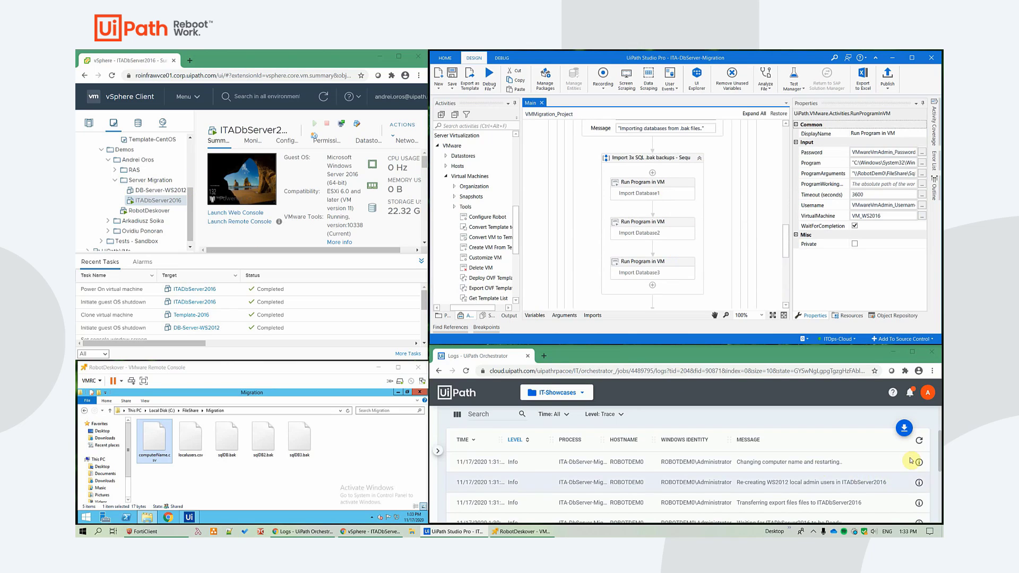
mouse_move(923, 444)
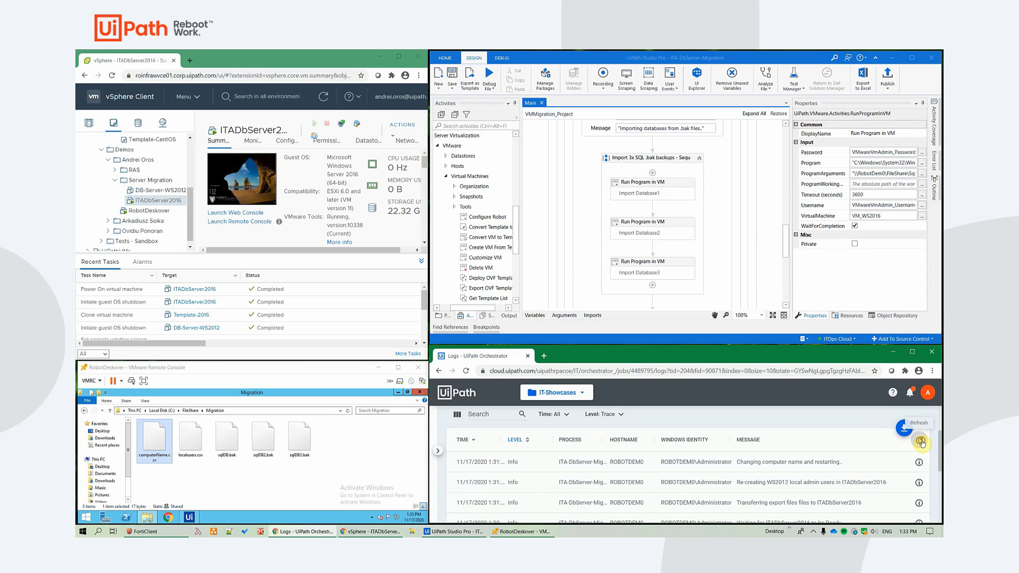
- Refresh the job log for the domain-join entry and check the SQL install step's settings
click(917, 424)
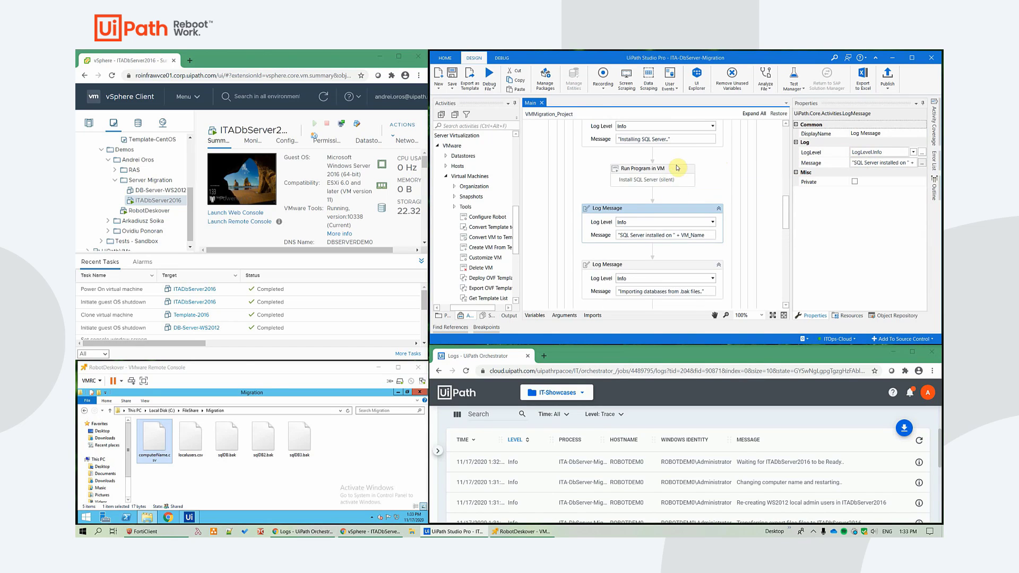
click(640, 169)
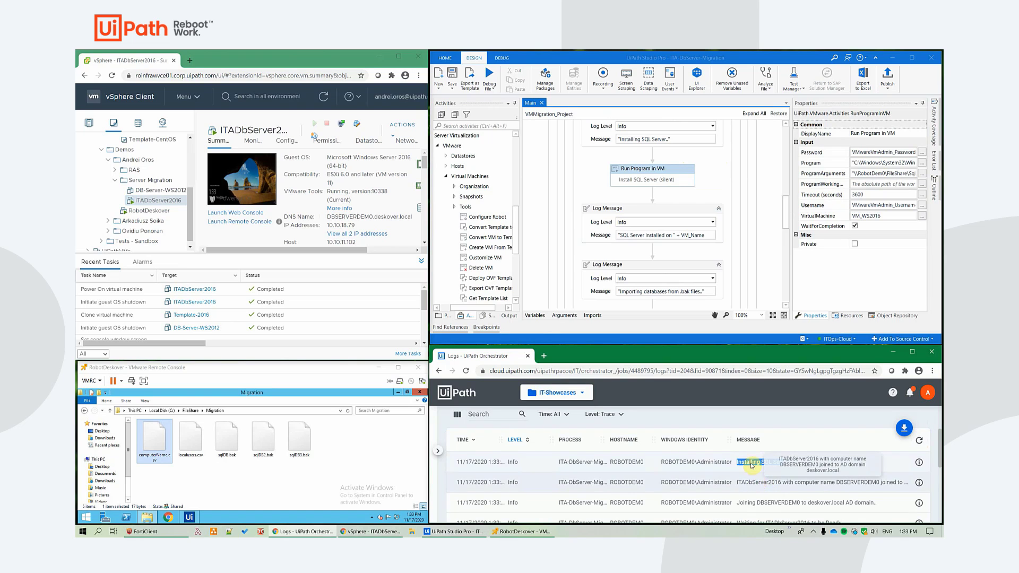
mouse_move(757, 484)
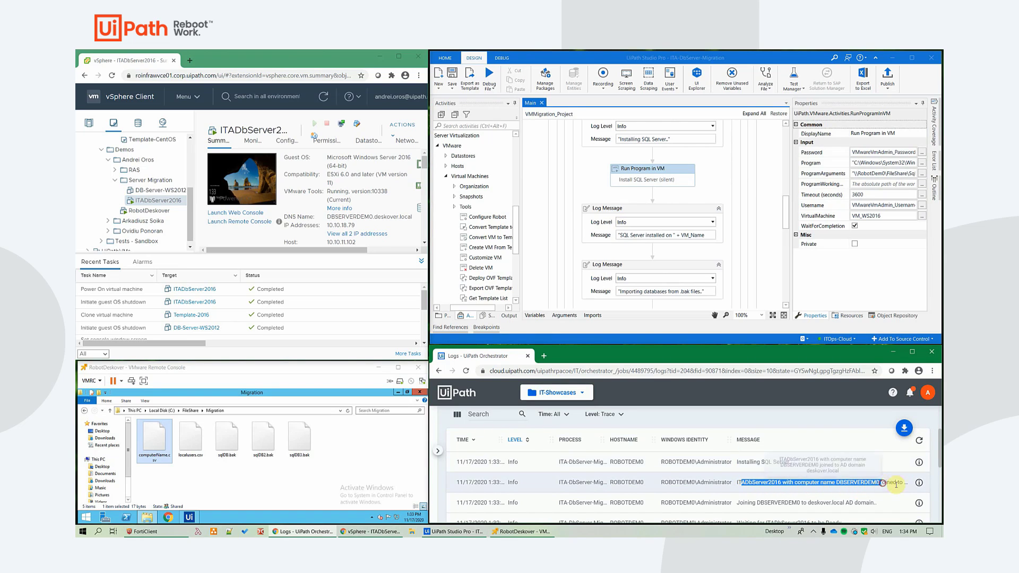
click(920, 484)
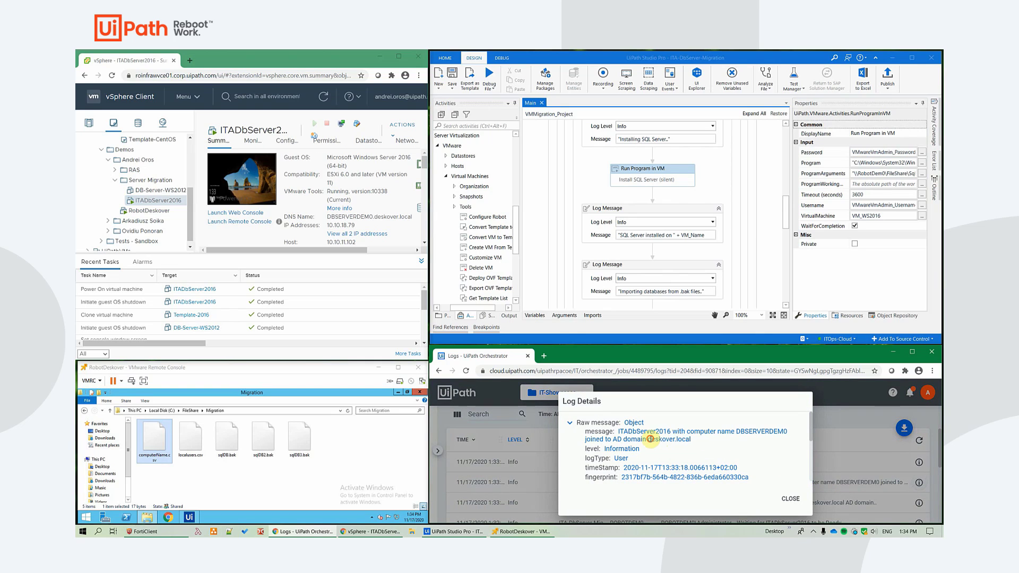
click(790, 499)
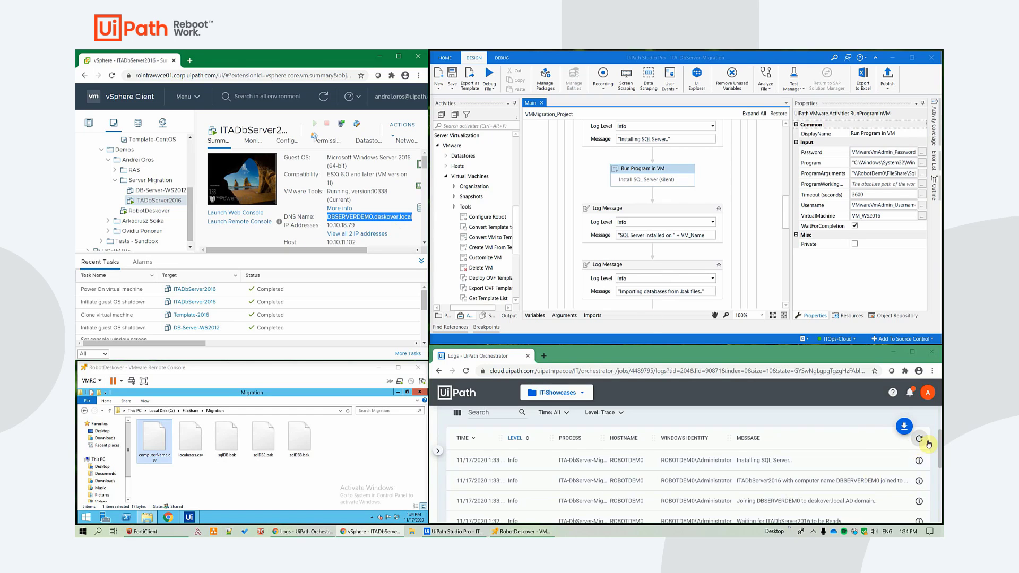
mouse_move(641, 424)
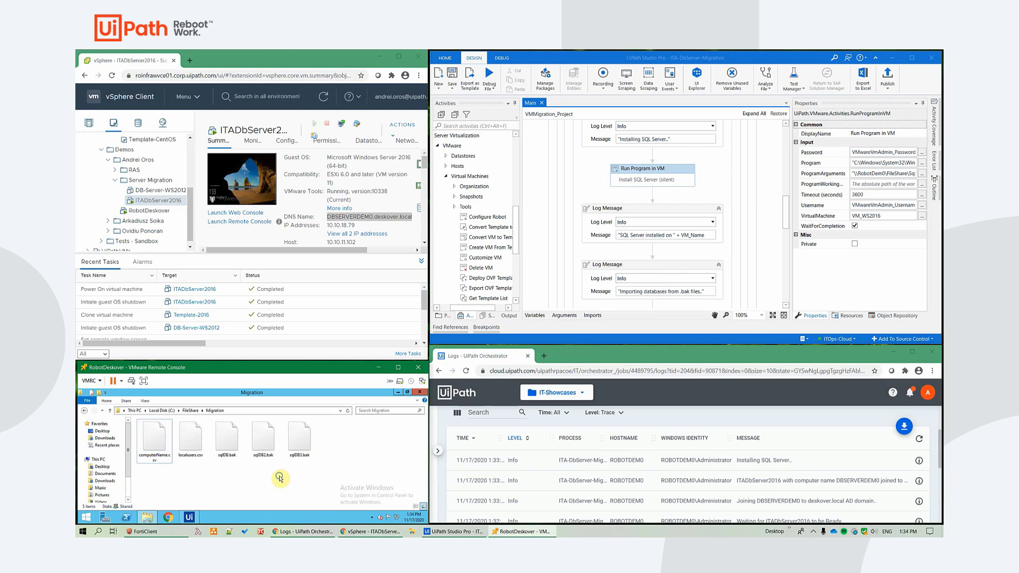
mouse_move(354, 456)
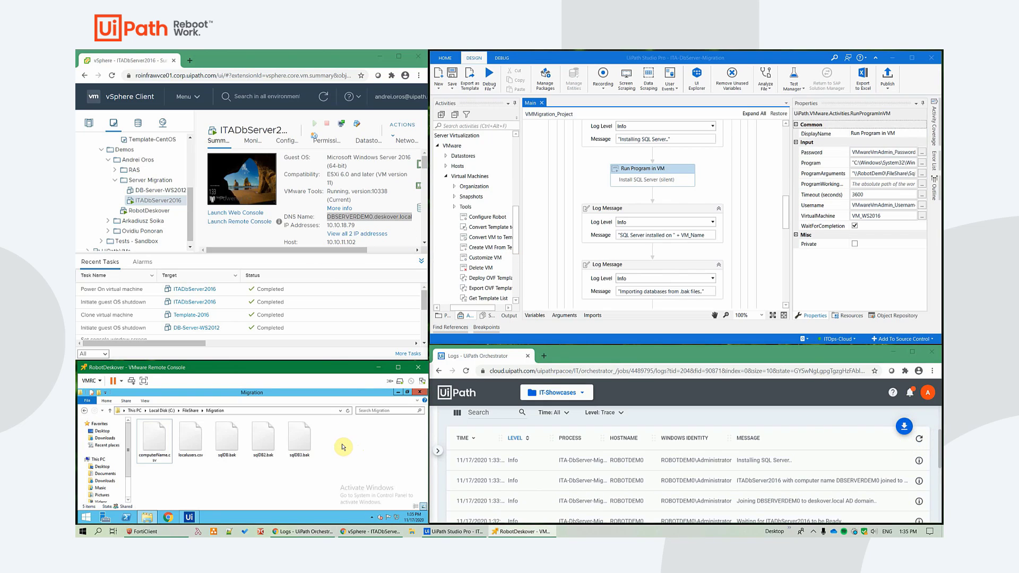
mouse_move(369, 450)
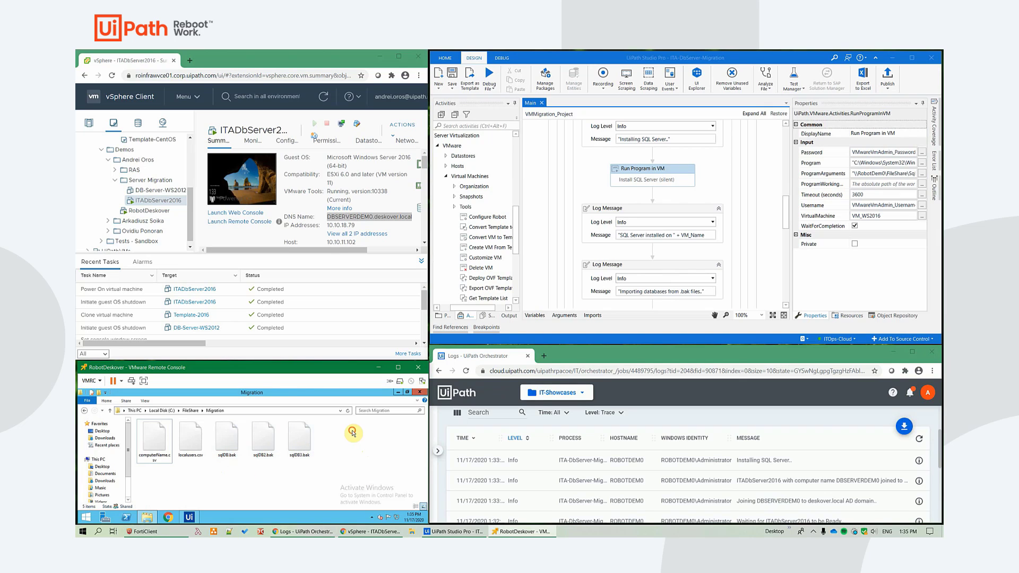
- Scroll past the delete-temporary-files step and select the Import Database1 Run Program in VM activity
scroll(down, 3)
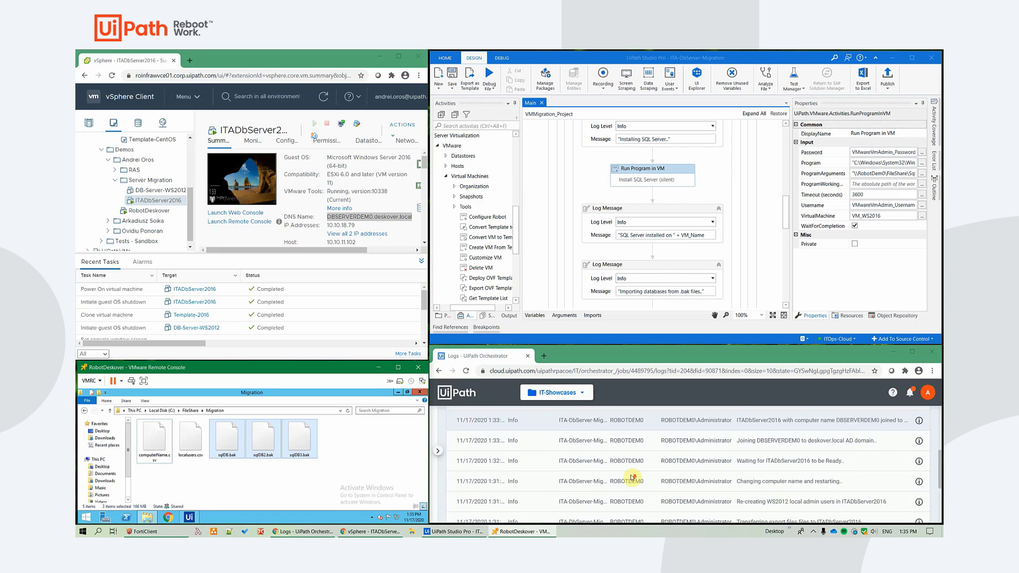
scroll(down, 3)
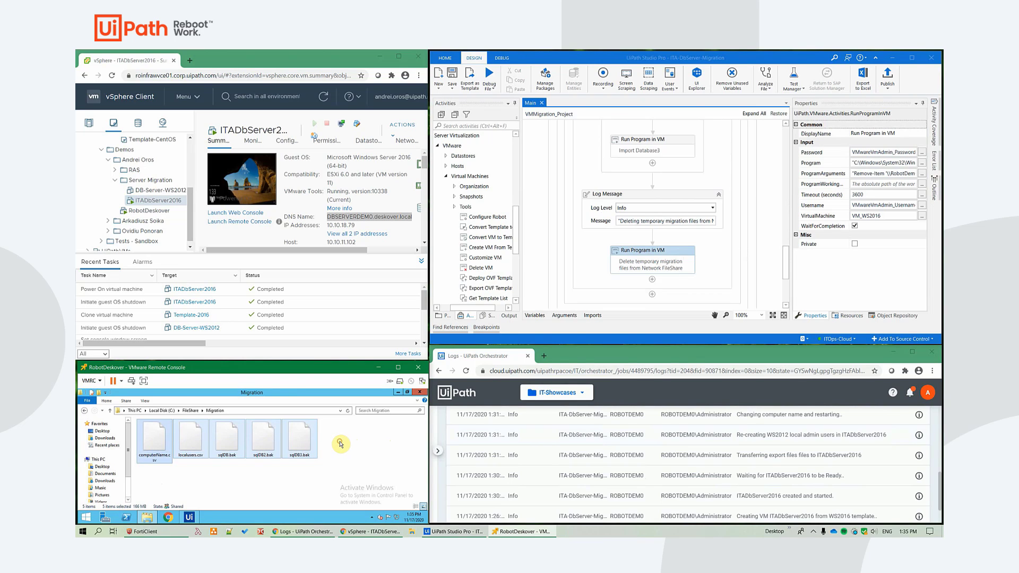
click(338, 445)
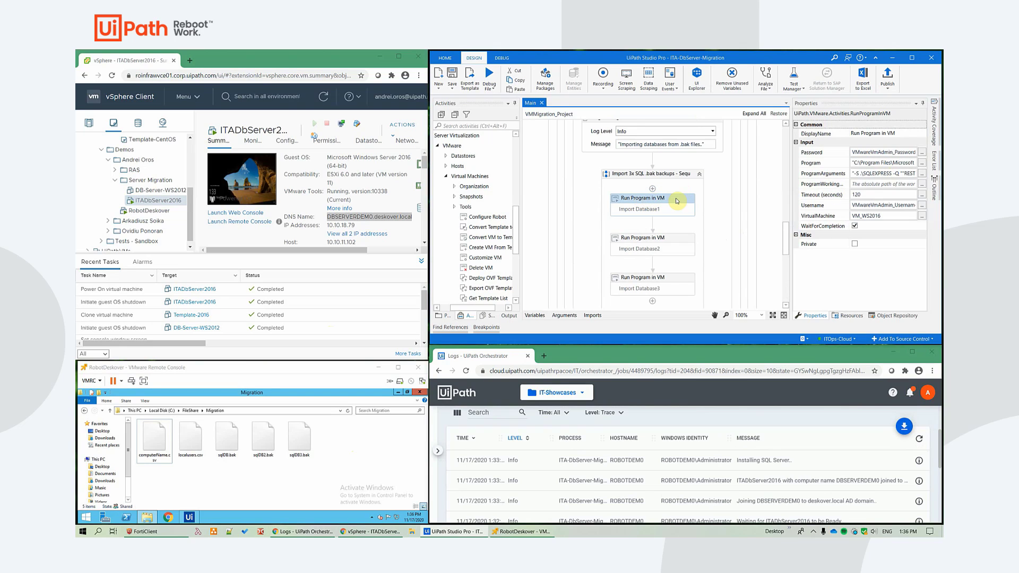
mouse_move(679, 199)
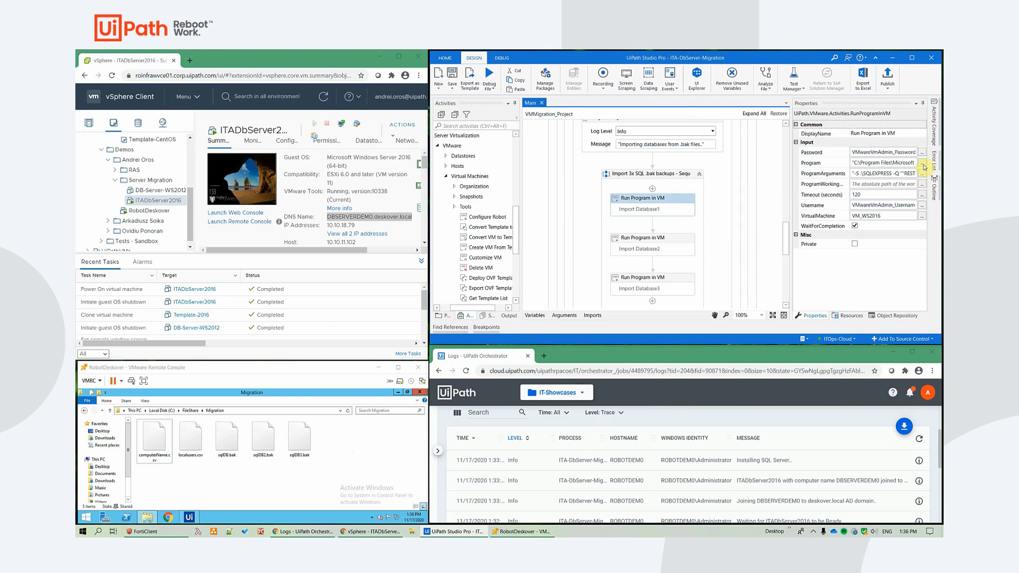
- Select the Import Database3 Run Program in VM activity to show its restore settings
click(923, 162)
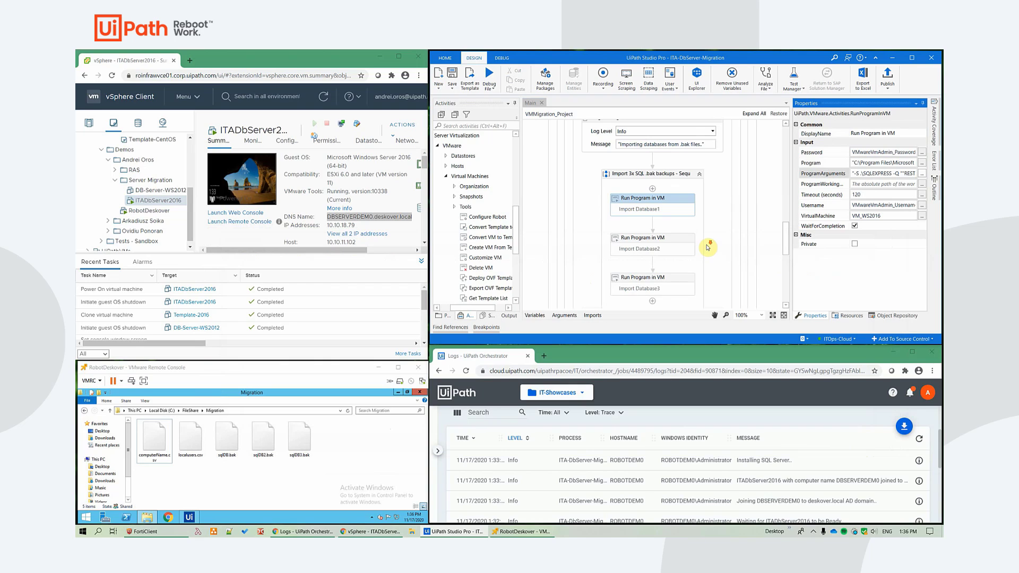
click(651, 257)
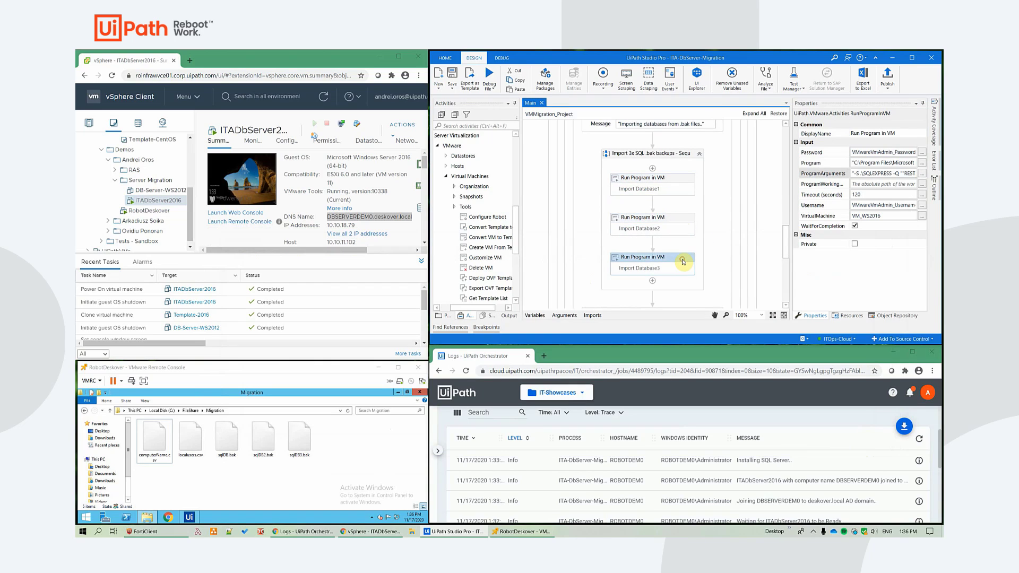
mouse_move(683, 260)
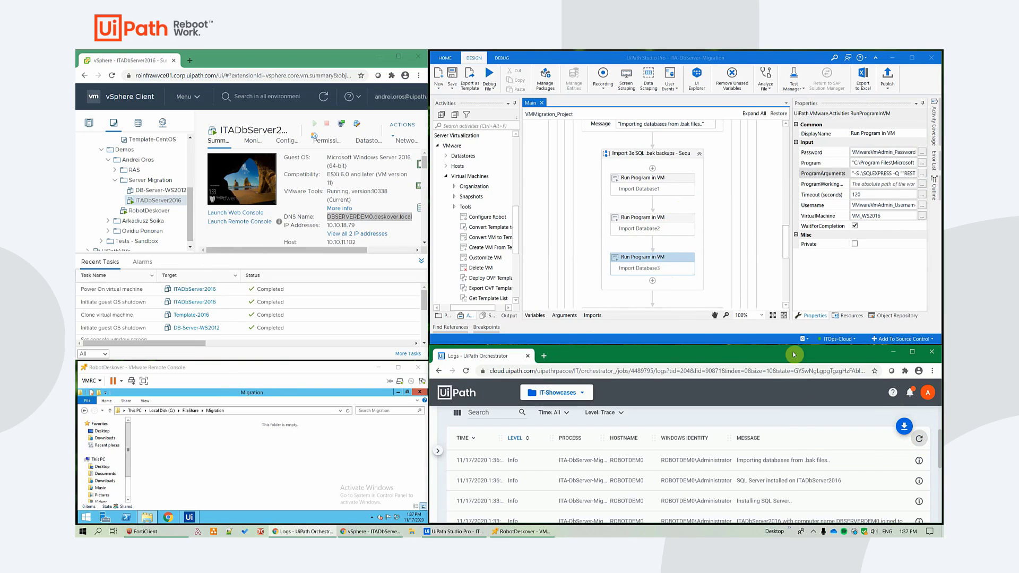
mouse_move(796, 452)
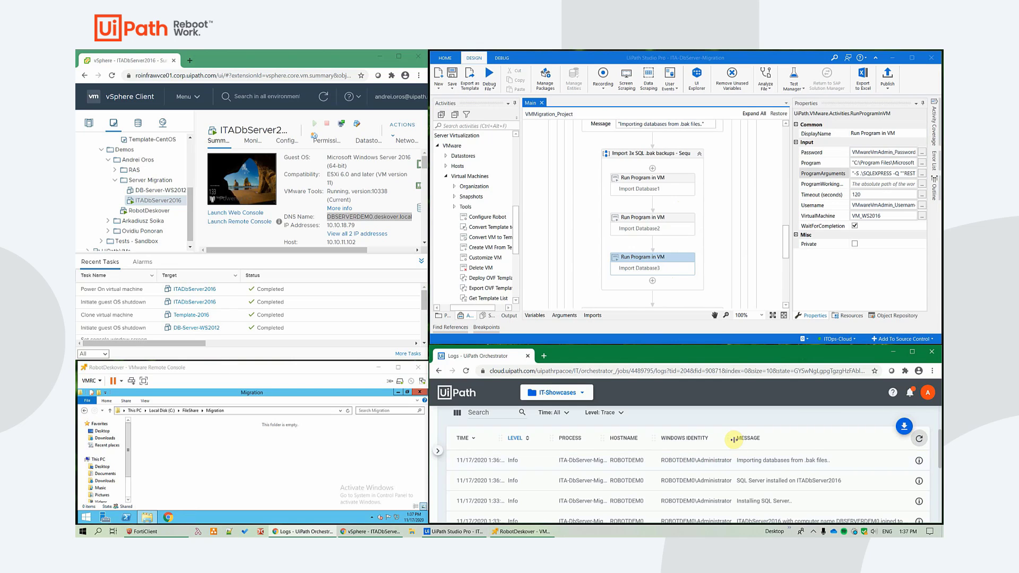
- Read the newest log entries reporting temporary files deleted, Server Migration complete and execution ended
right_click(280, 425)
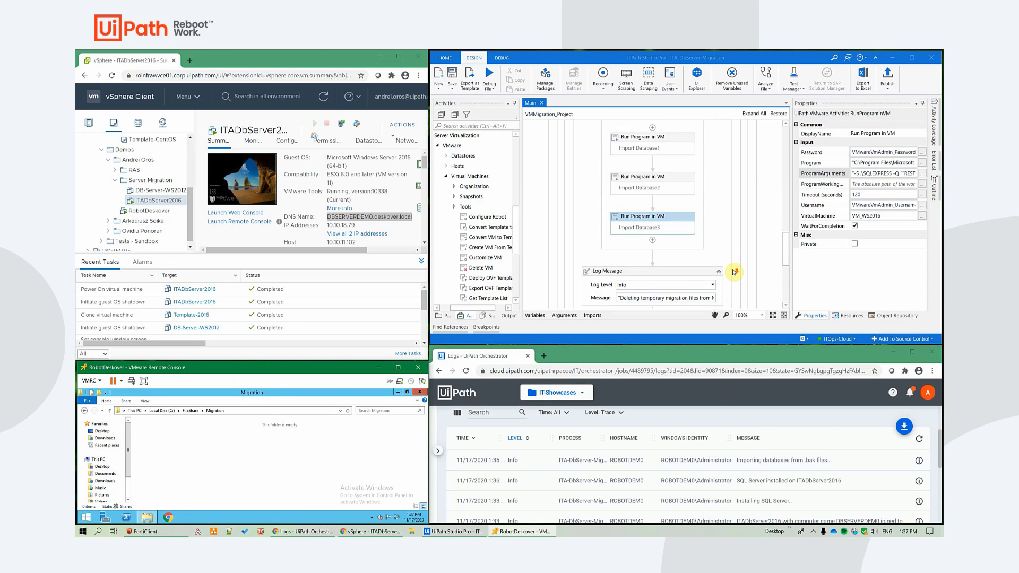
mouse_move(678, 181)
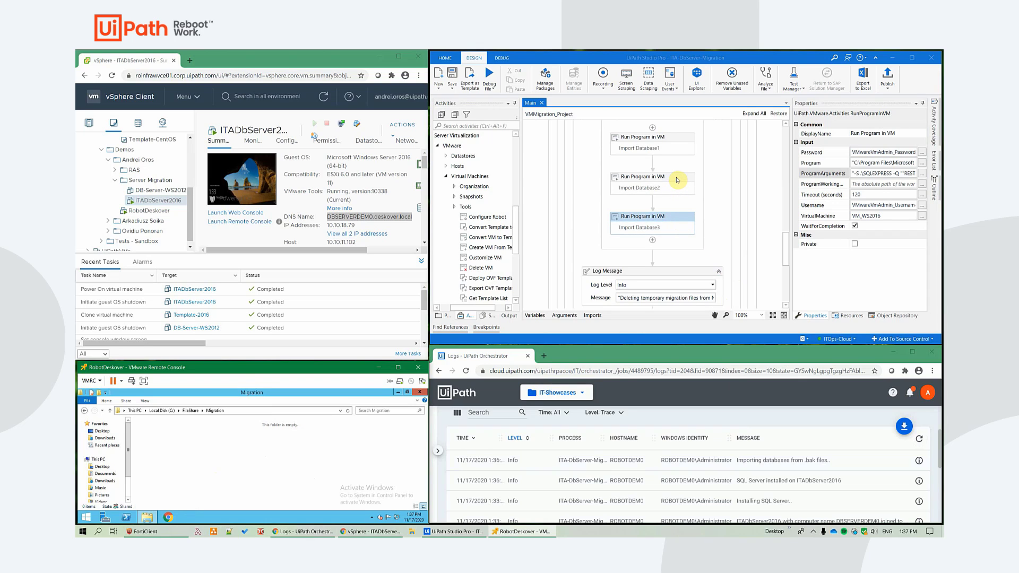
click(652, 137)
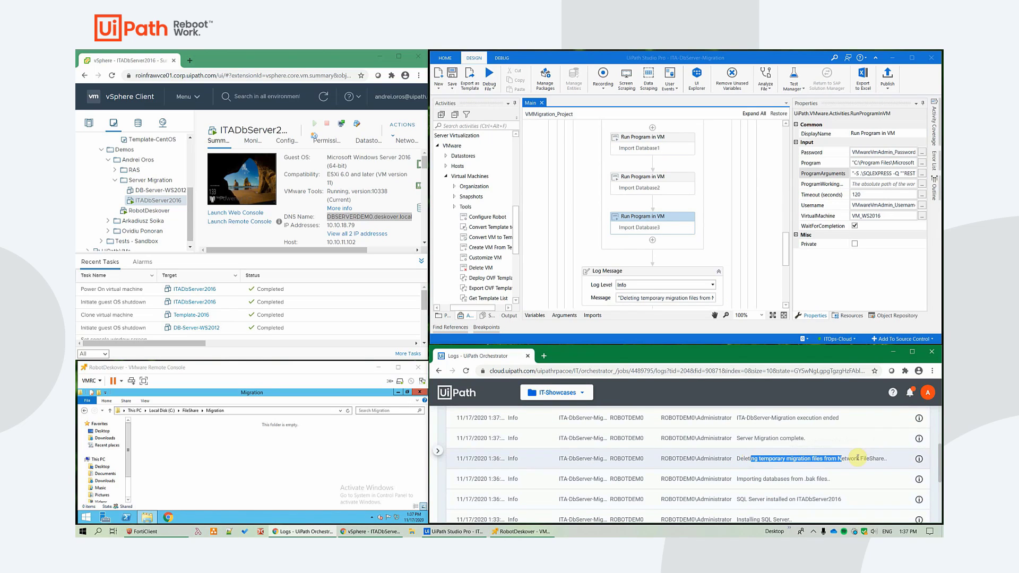
right_click(273, 448)
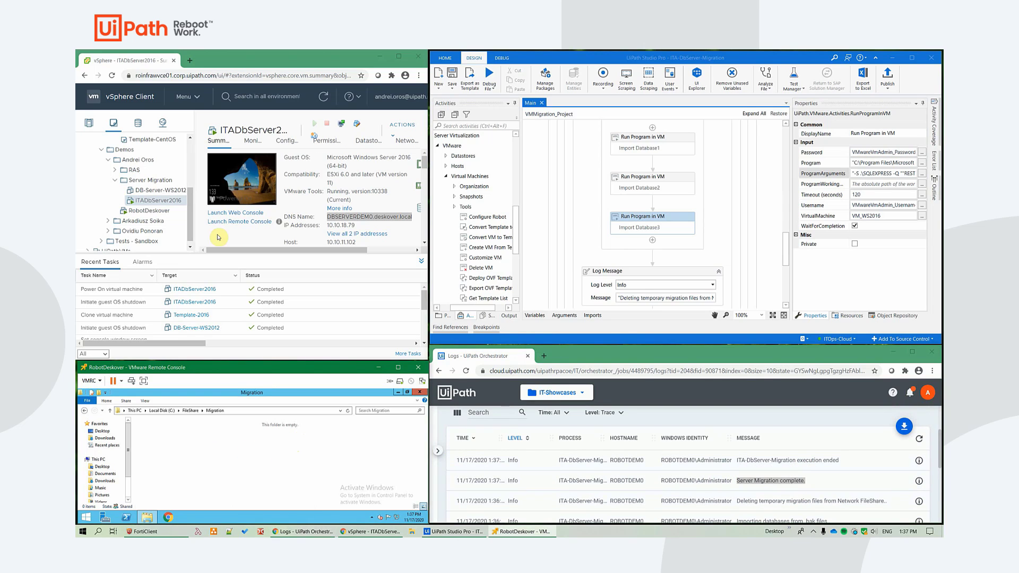
- Launch a standalone VMware Remote Console (VMRC) session to ITADbServer2016
click(233, 212)
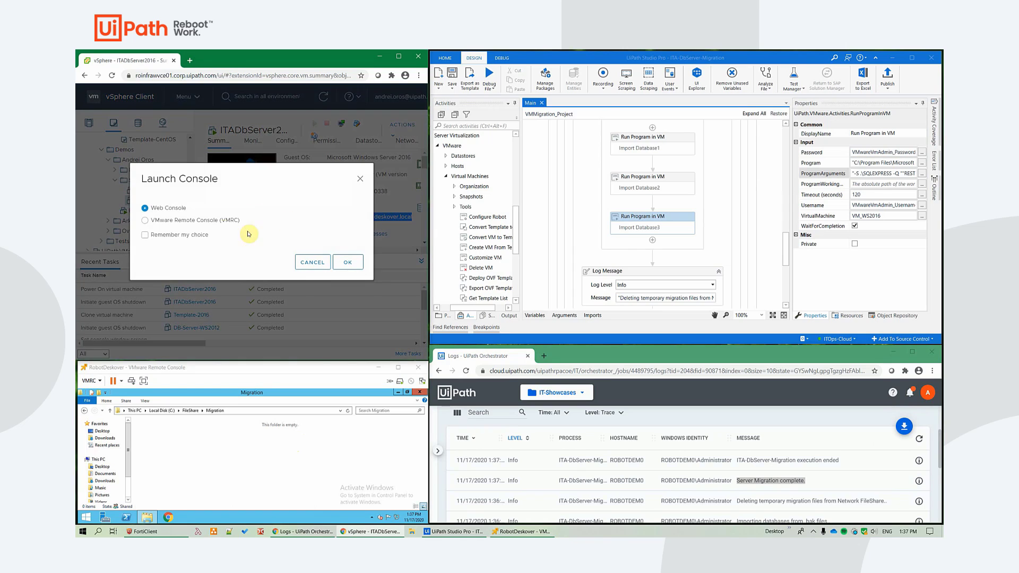
click(312, 262)
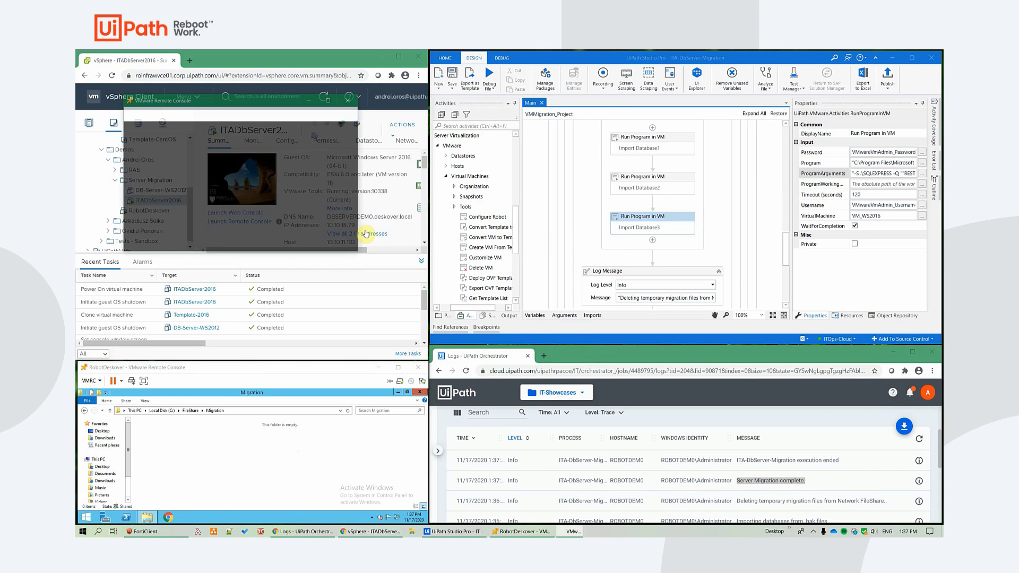
click(238, 221)
text(ser)
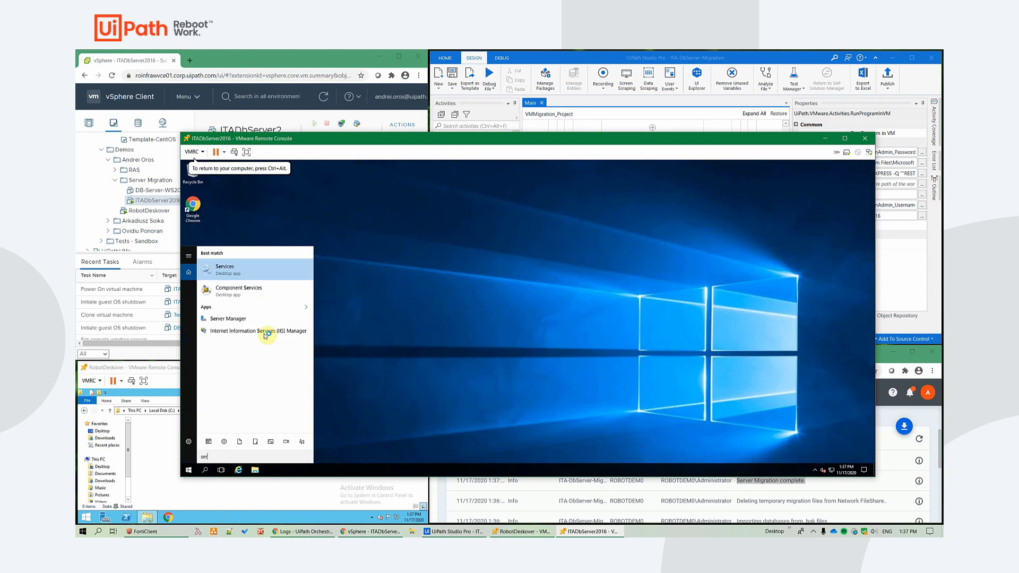
- Show the Services list on the migrated server from Start search
click(224, 269)
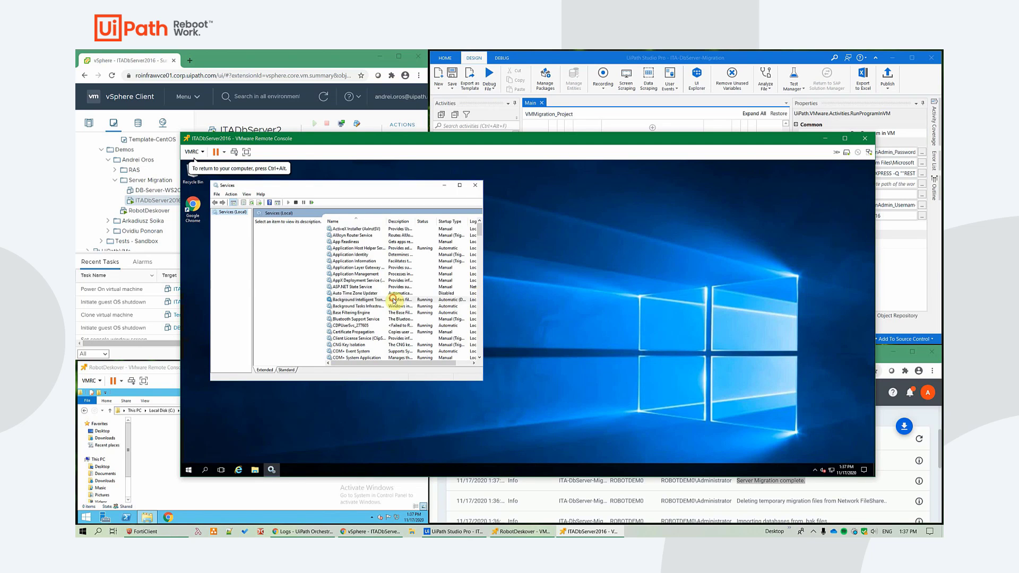
click(358, 325)
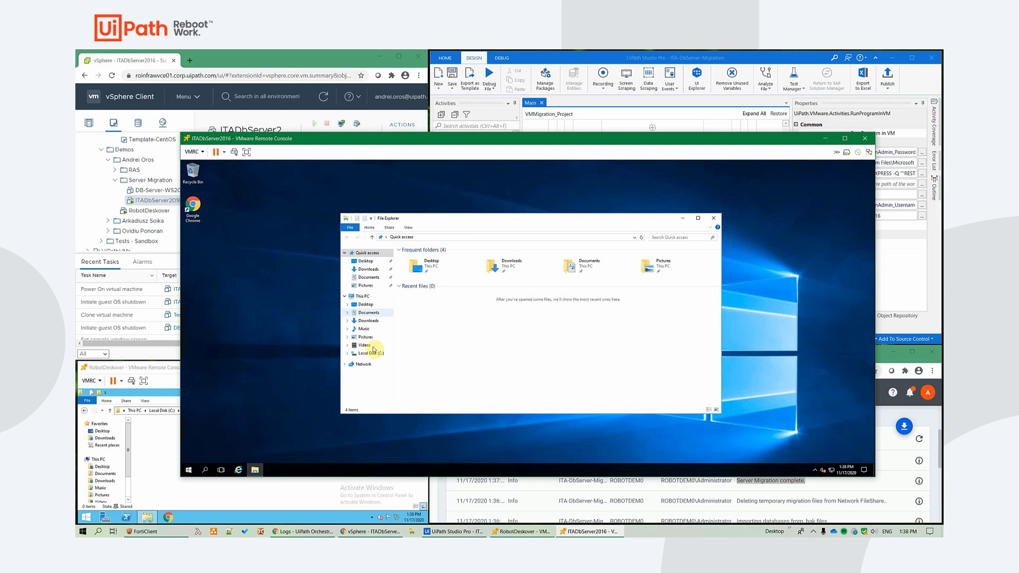
- Browse to the SQL Server MSSQL13.SQLEXPRESS DATA folder holding Database1–Database3 files, then close it
click(368, 352)
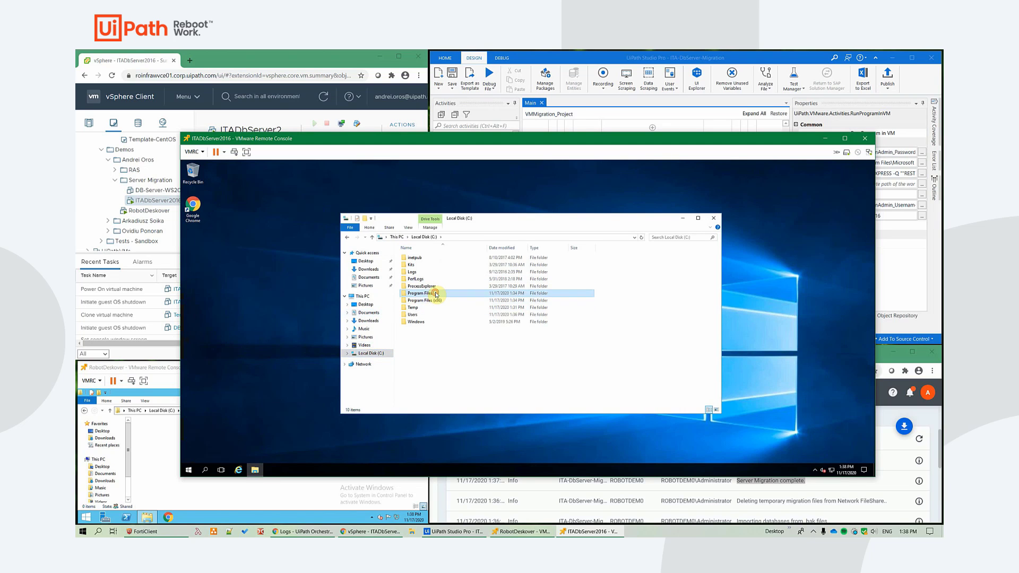
double_click(420, 294)
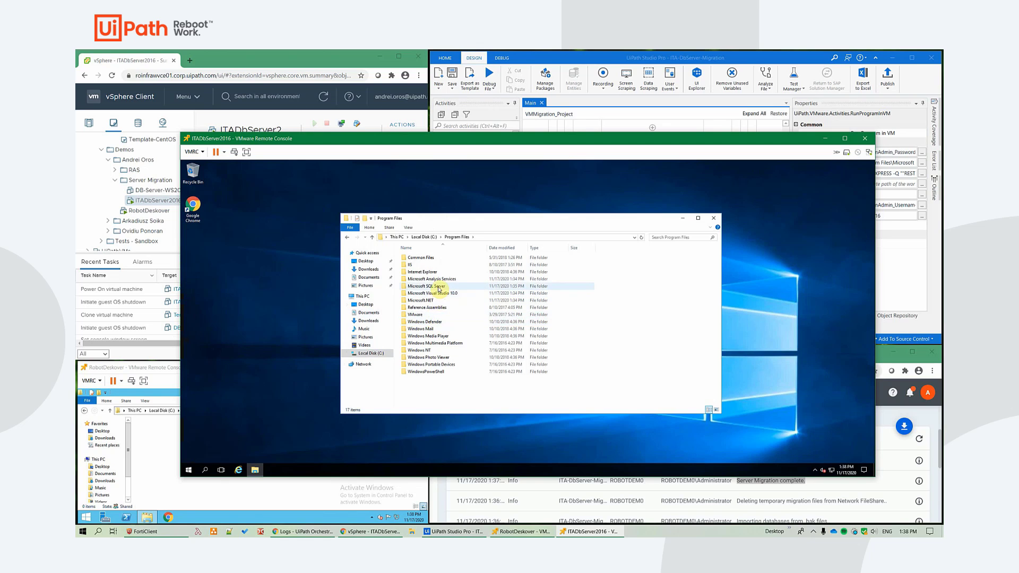
double_click(432, 286)
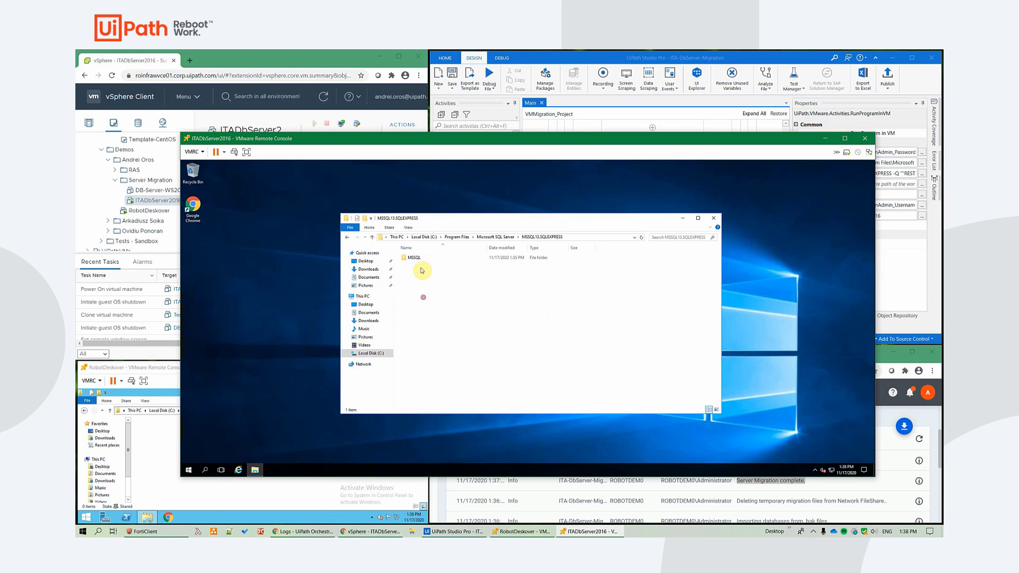
double_click(415, 257)
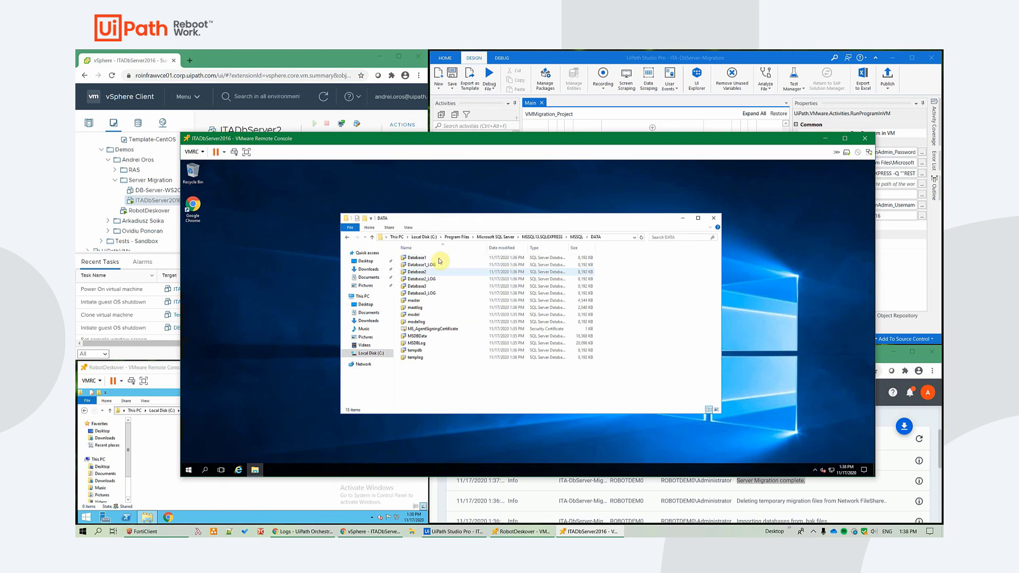
click(416, 293)
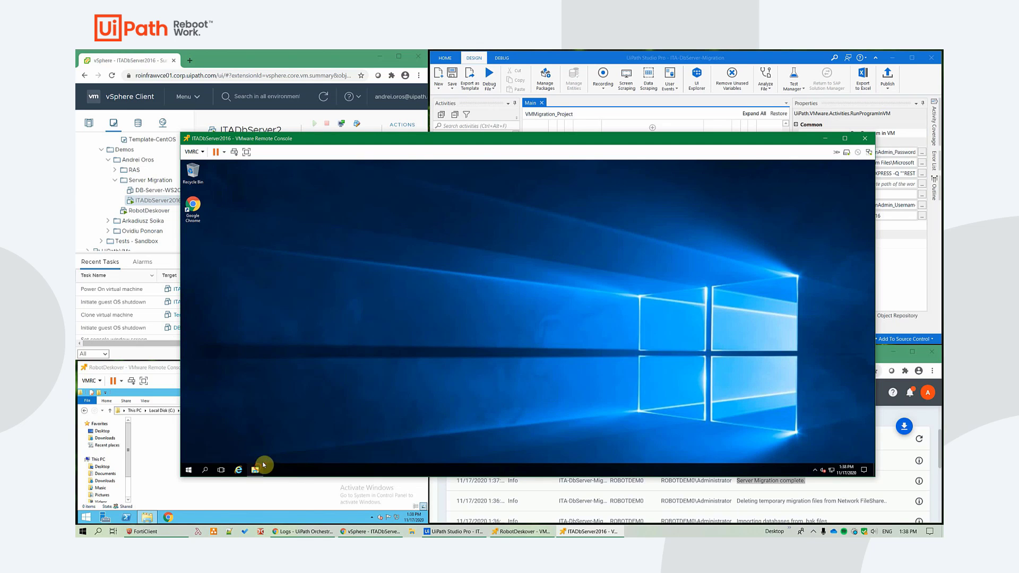
- Show This PC's system properties: Windows Server 2016, DBSERVERDEMO on deskover.local
right_click(363, 296)
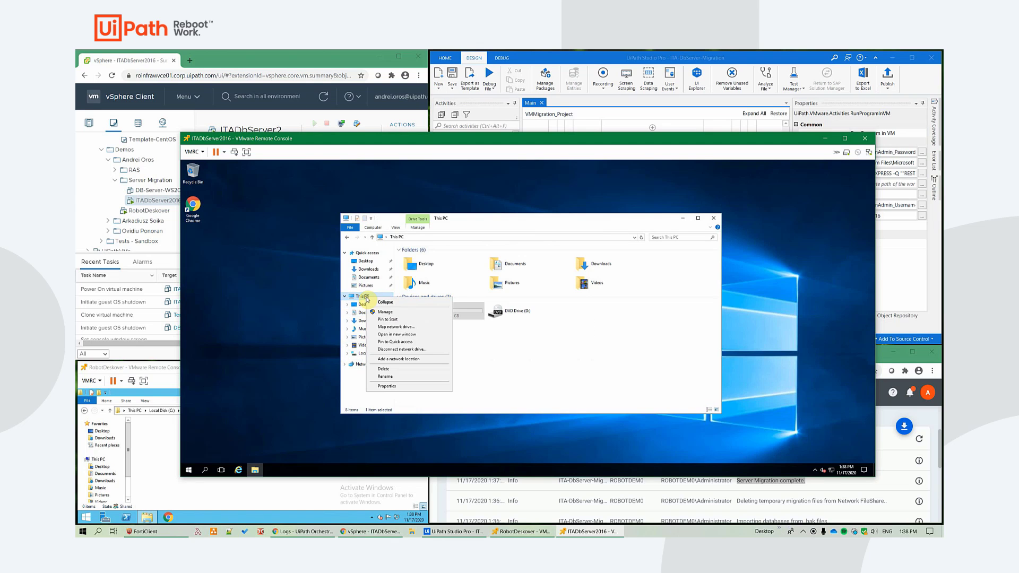
click(387, 387)
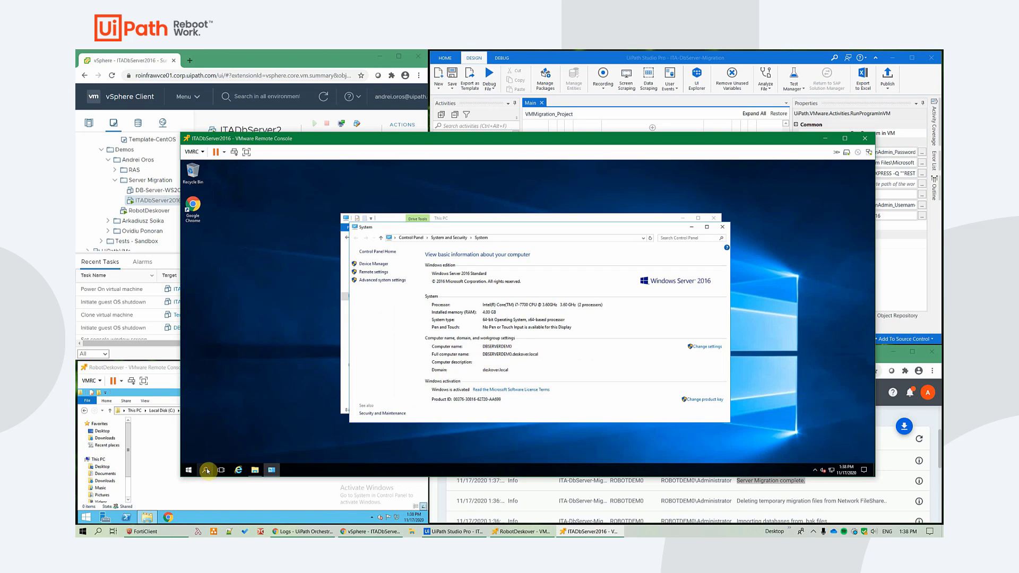
click(208, 470)
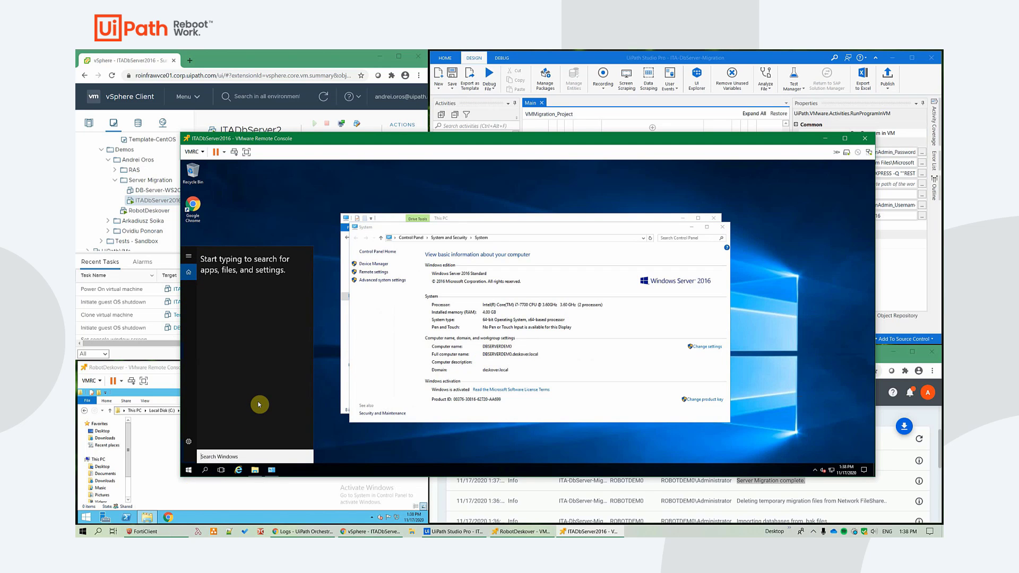
- Search 'user', list local users and select Admin1 among Admin1–Admin3
text(user)
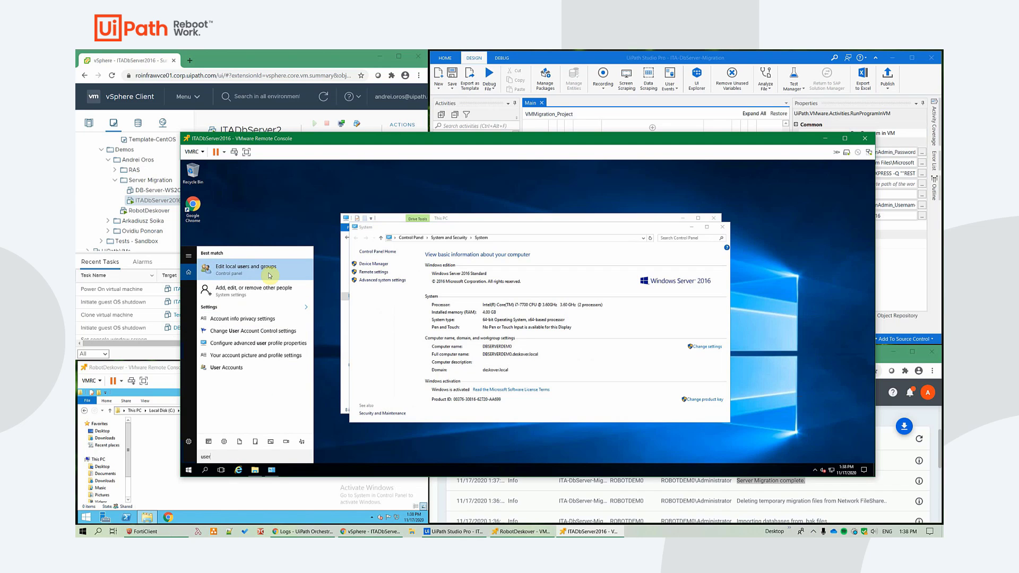
click(245, 266)
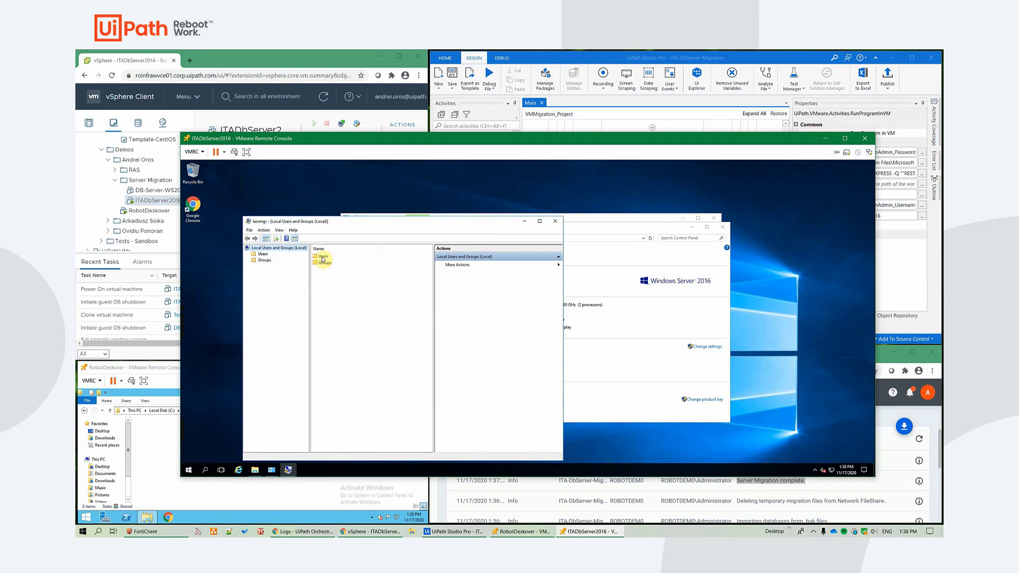
right_click(263, 253)
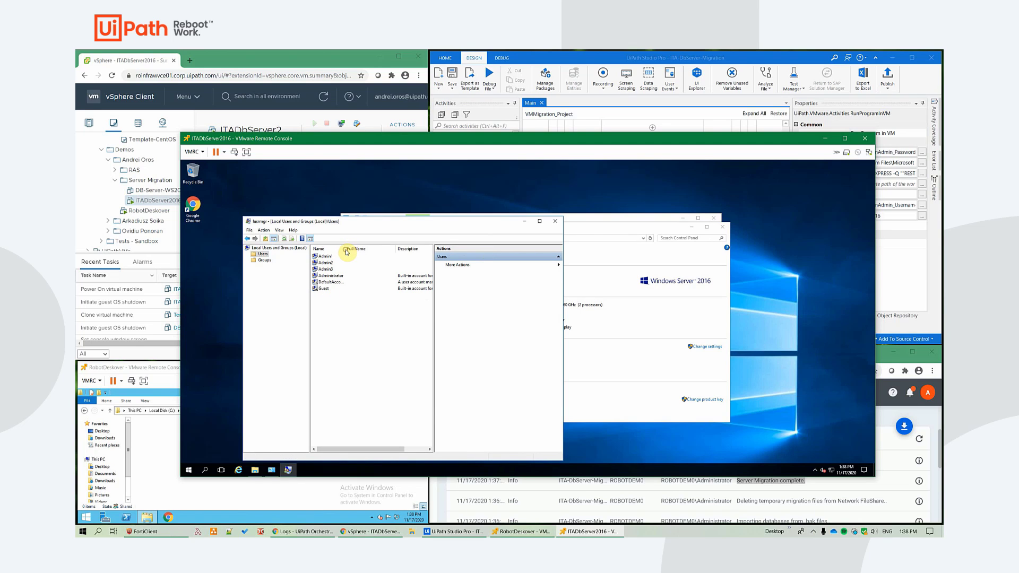
click(325, 256)
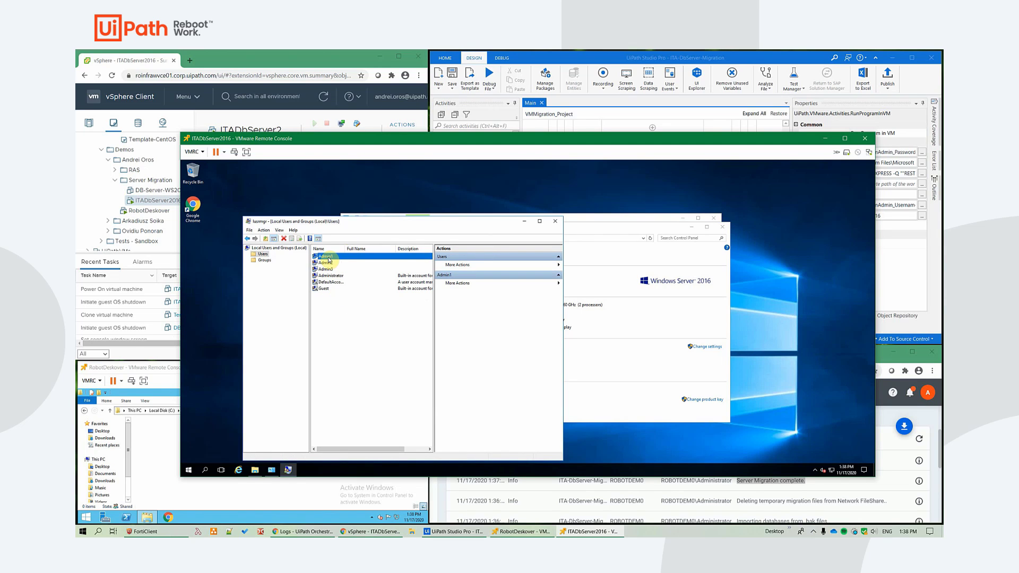
- Close the local users manager, System and File Explorer windows, leaving the desktop
click(325, 269)
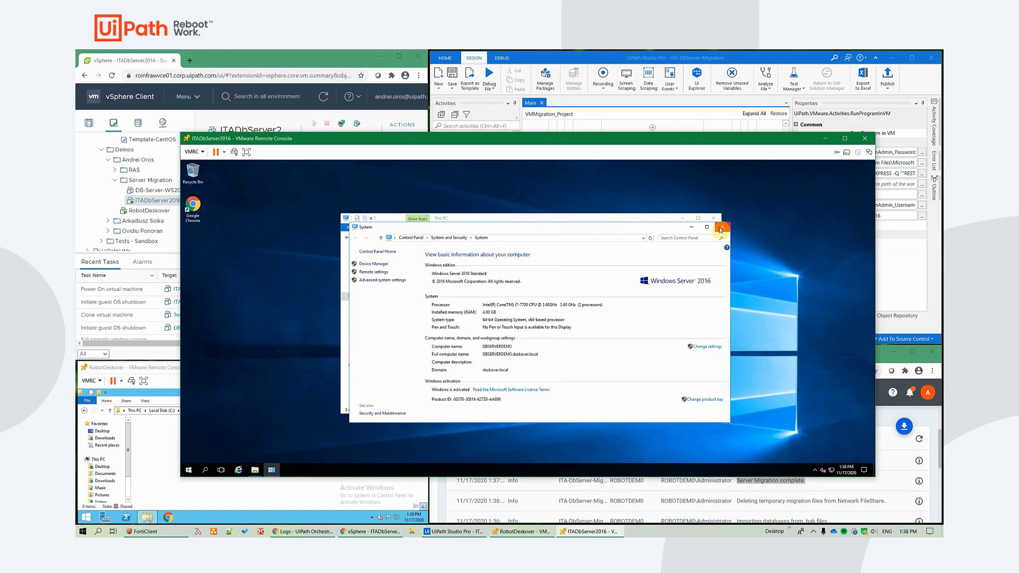
click(720, 229)
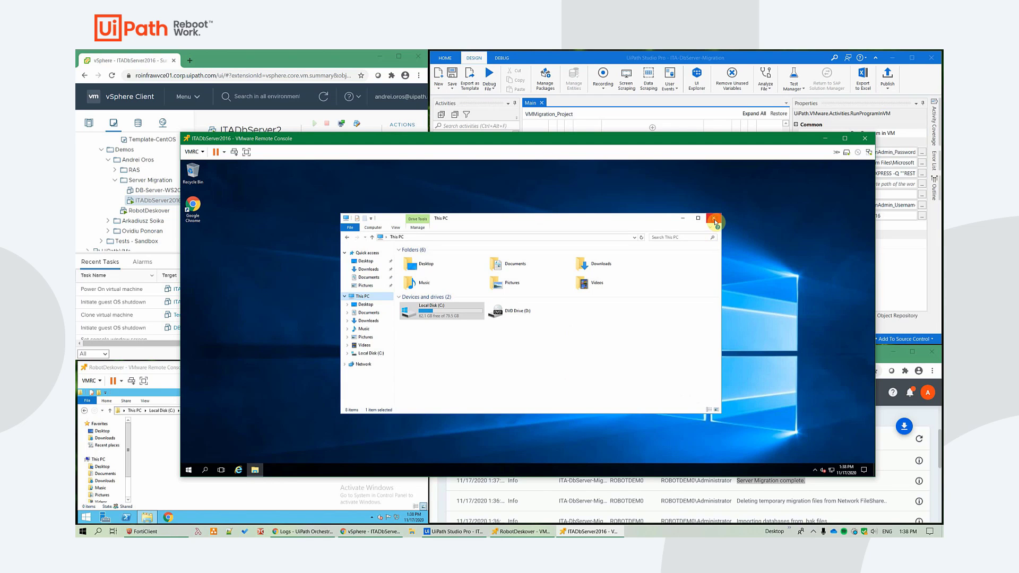
click(714, 219)
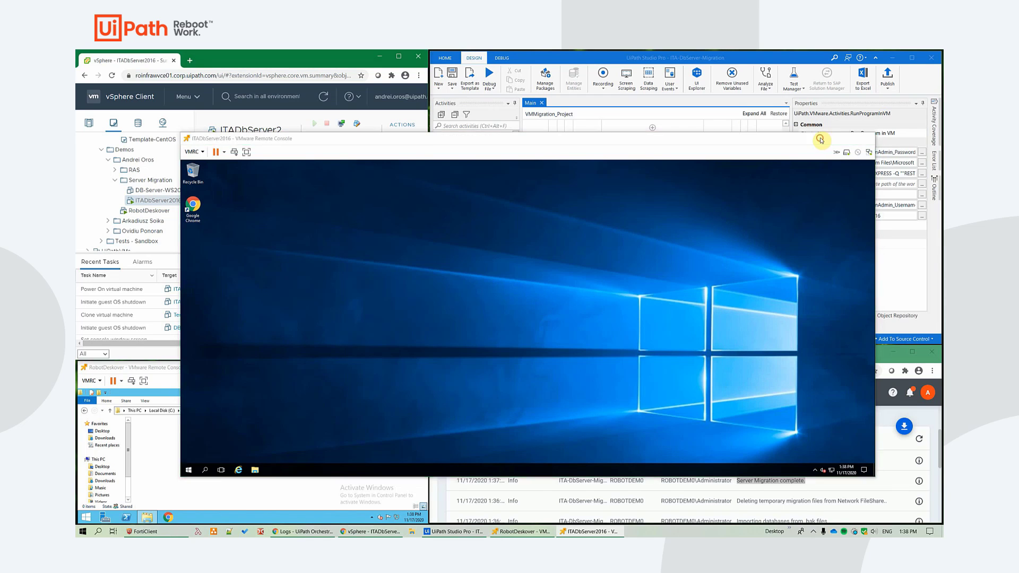